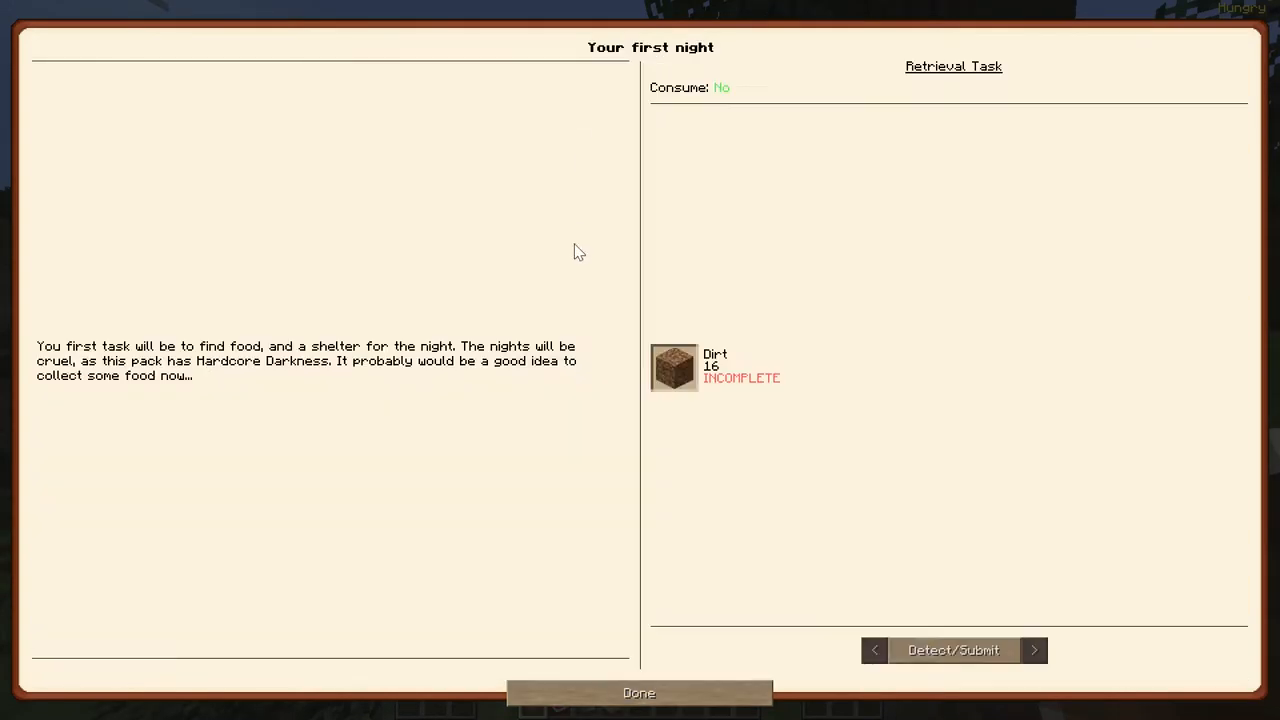
Step: Leave the first-night quest and reach the quest lines to view Sticks 'n Stones (32 gravel, 32 oak wood)
left_click(638, 692)
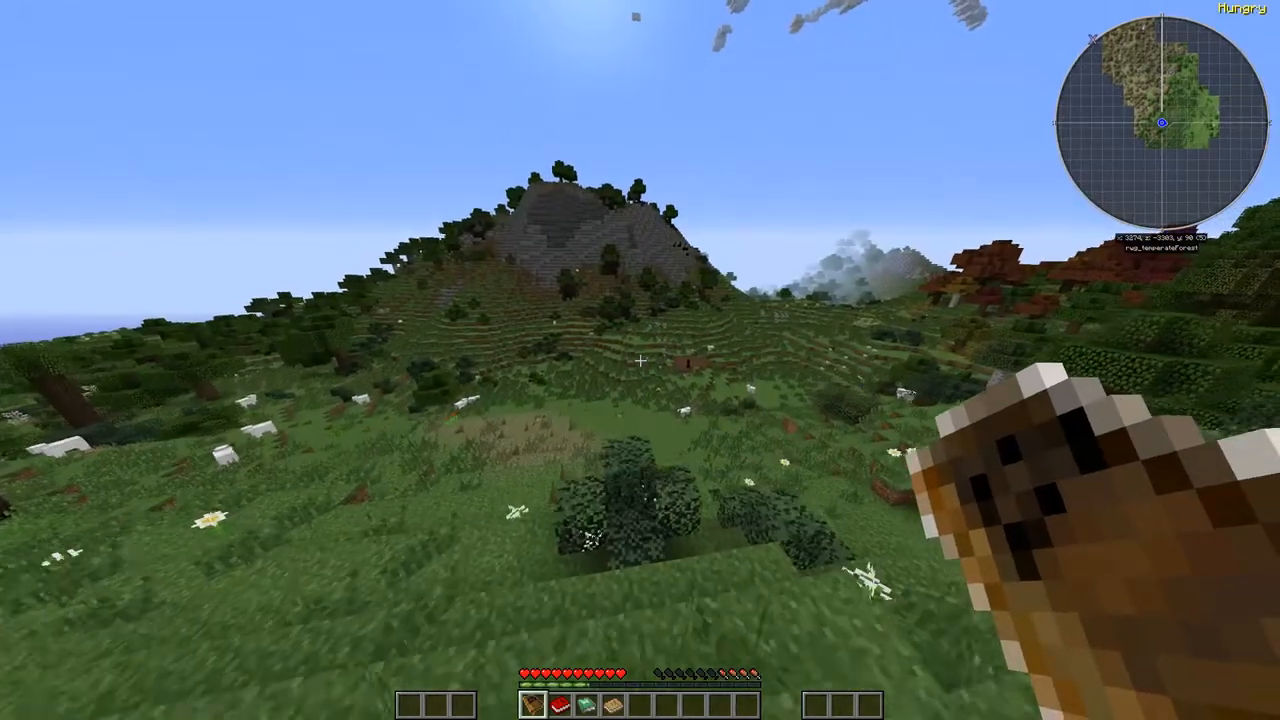
mouse_move(640, 360)
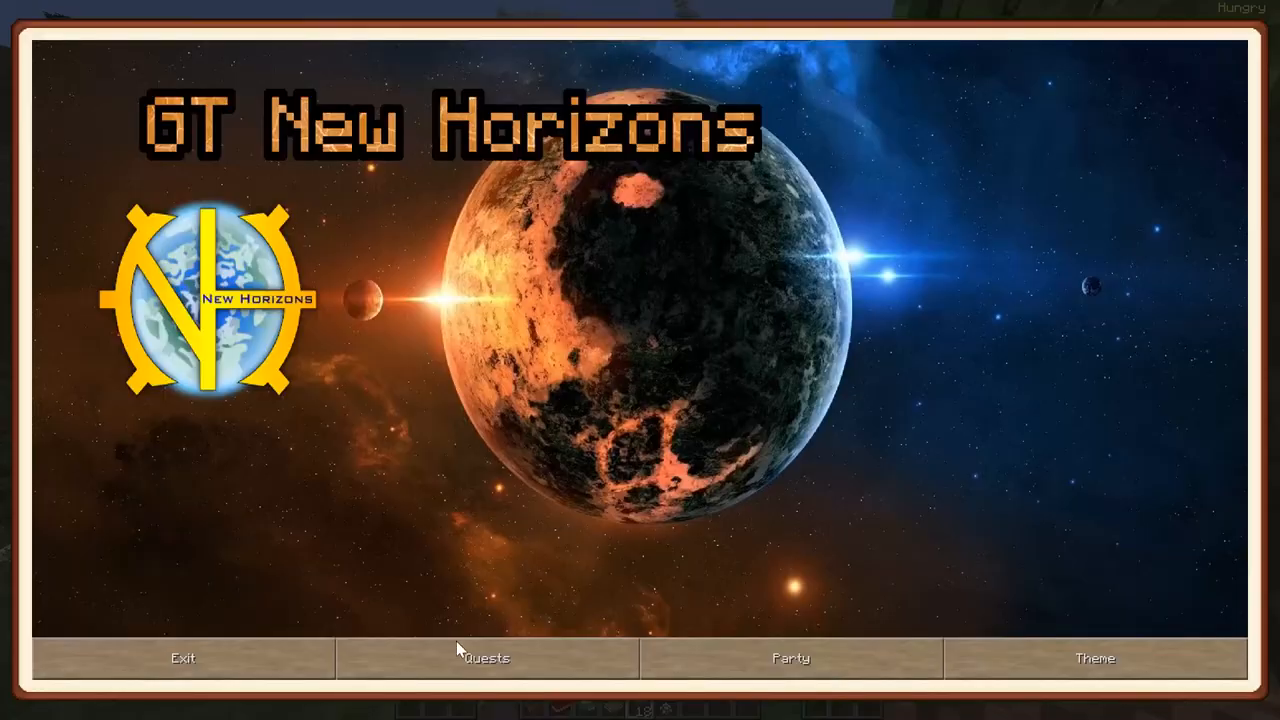
left_click(484, 658)
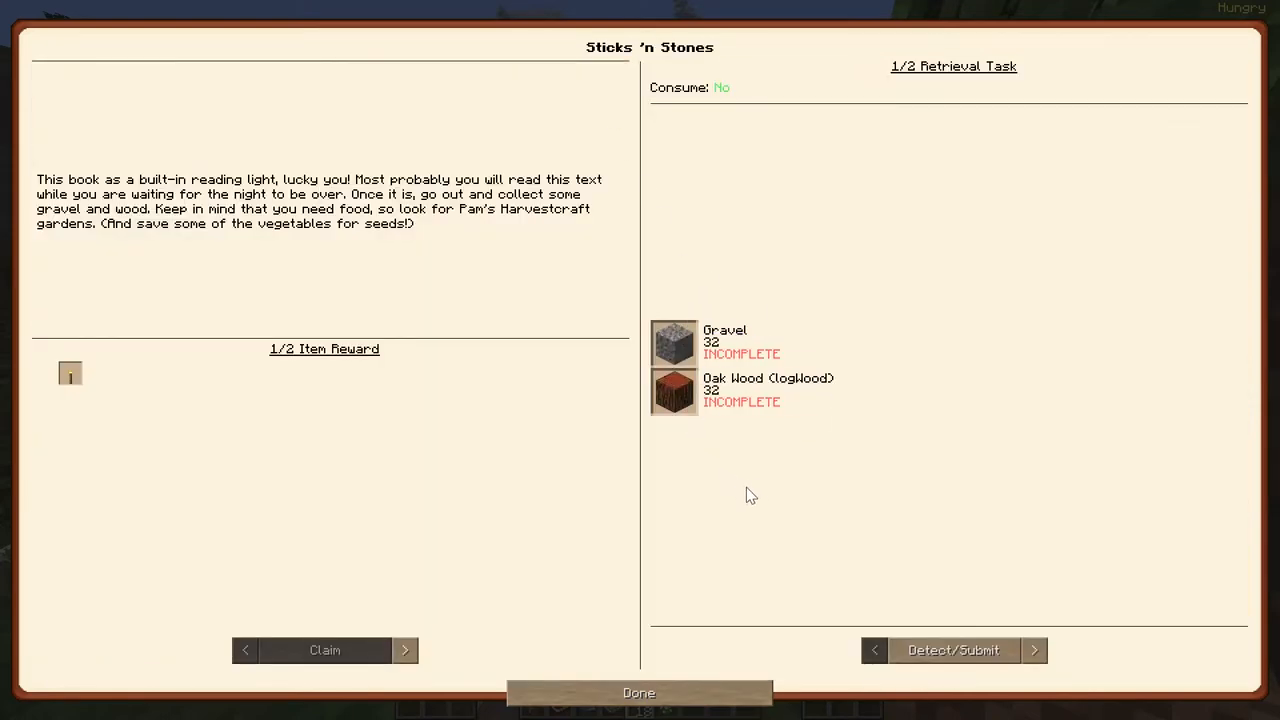
Step: Gather gravel and chop oak logs by the river, earning Getting Wood, then return to the quest book
left_click(638, 692)
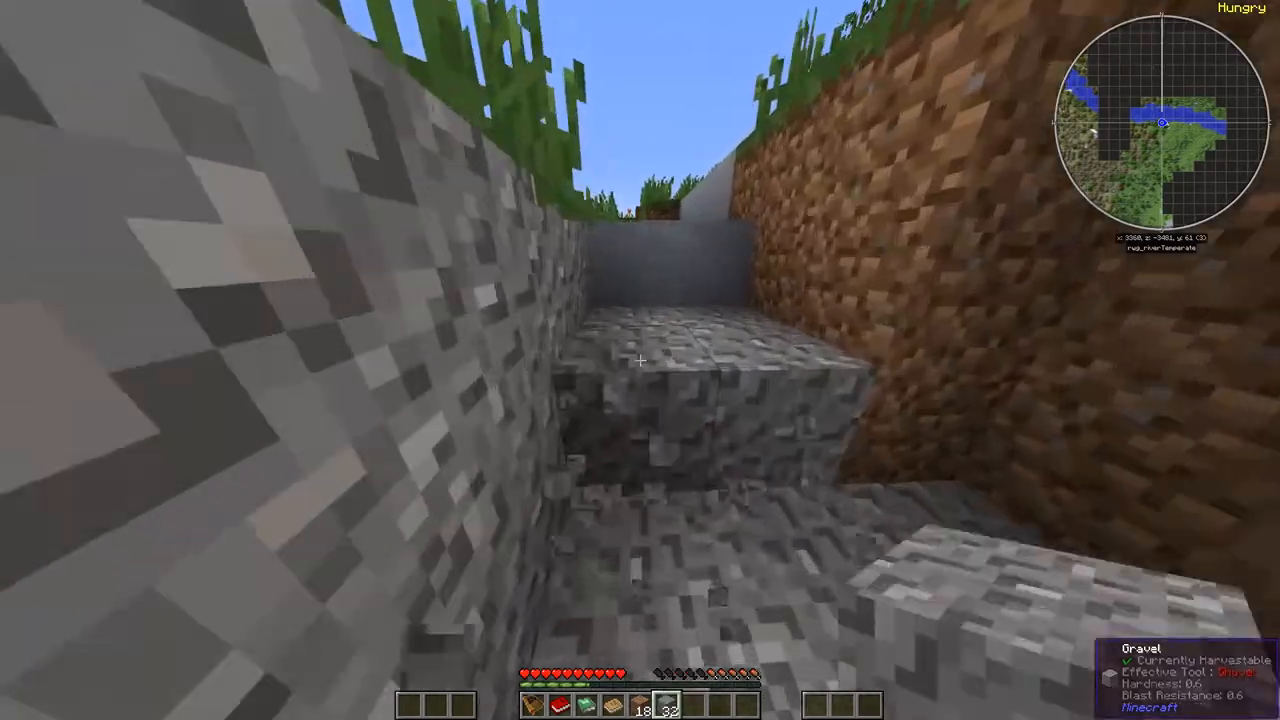
mouse_move(640, 360)
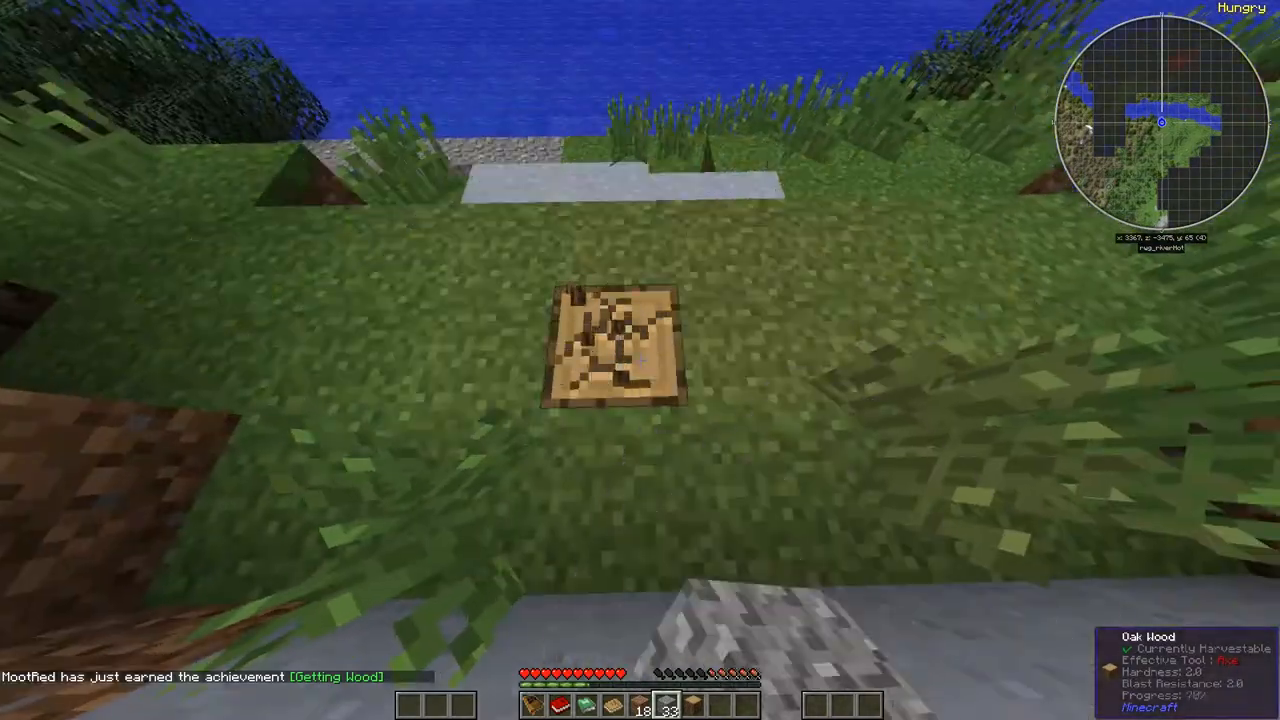
mouse_move(640, 360)
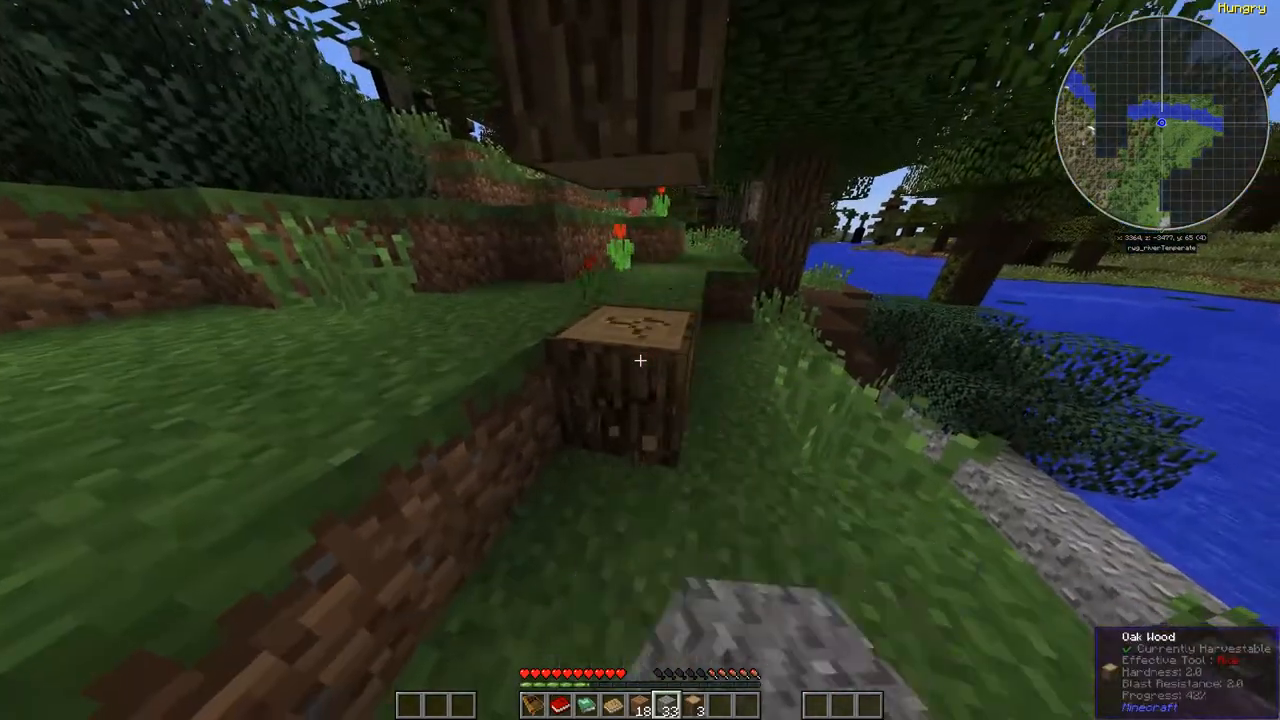
left_click(640, 380)
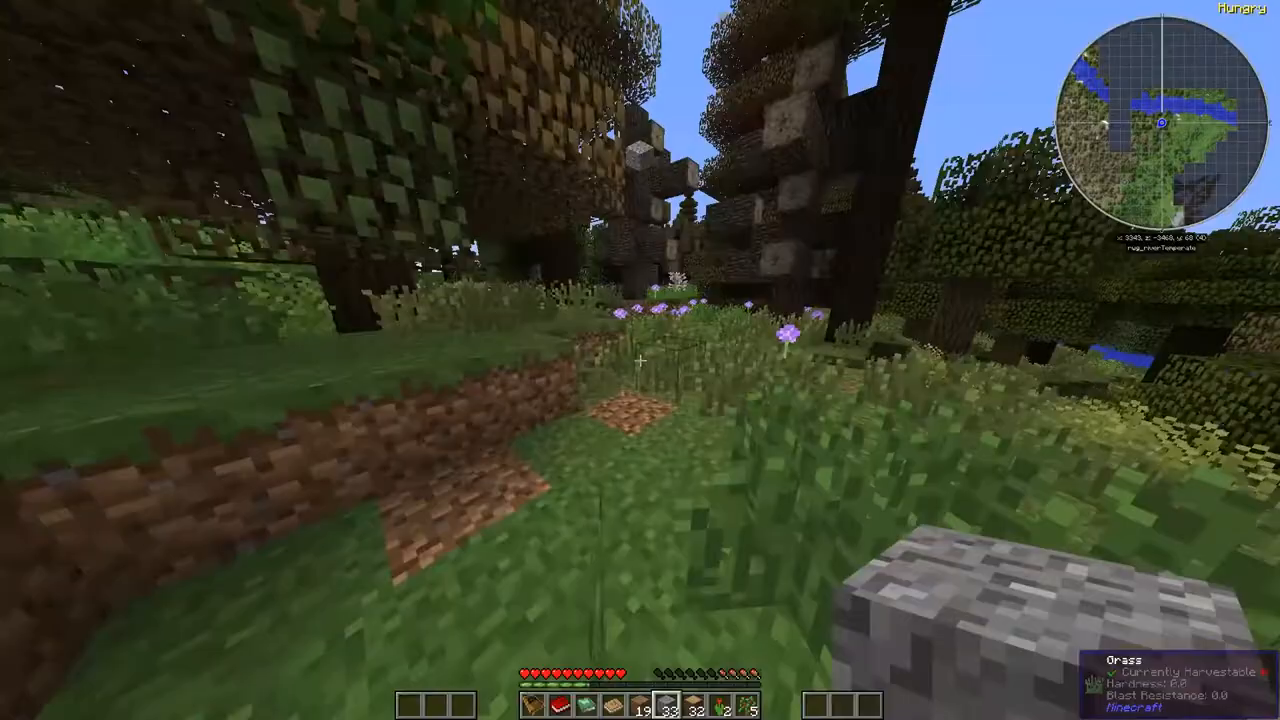
key("e")
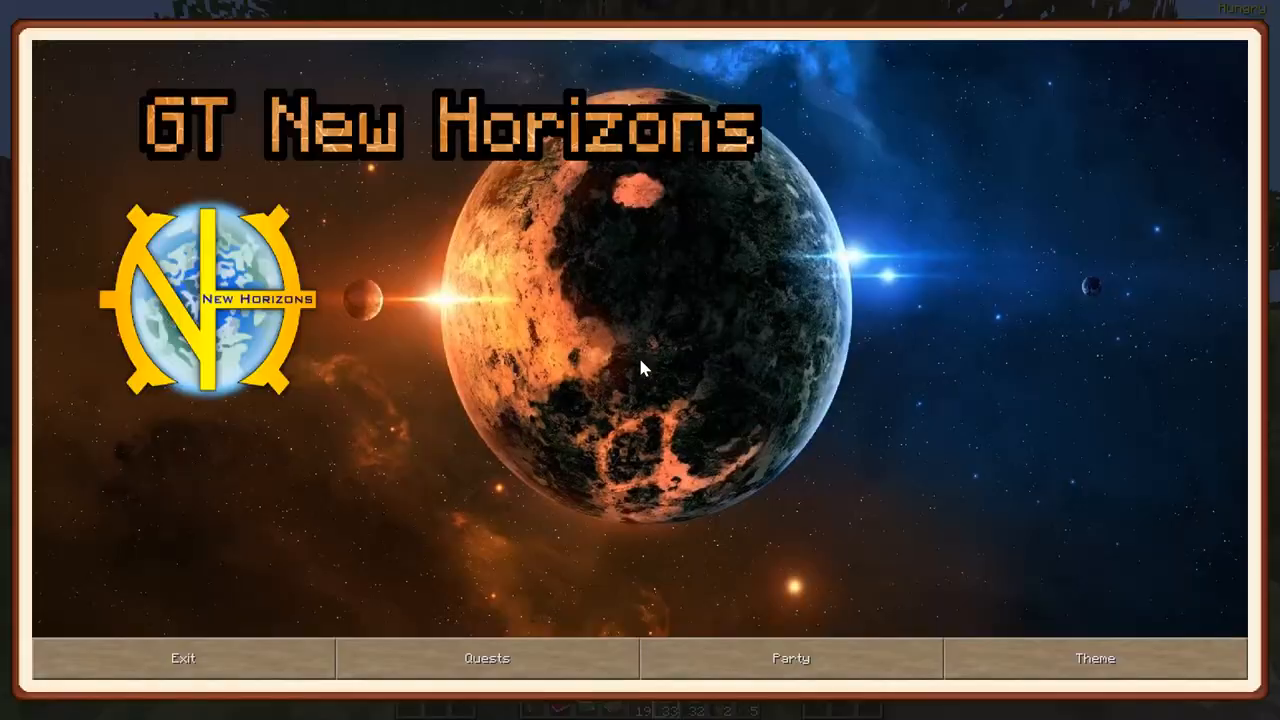
Step: Review the 'Where is the flint?' and 'Crafting time' quests in the Tier 0 line, then return to the world
left_click(486, 658)
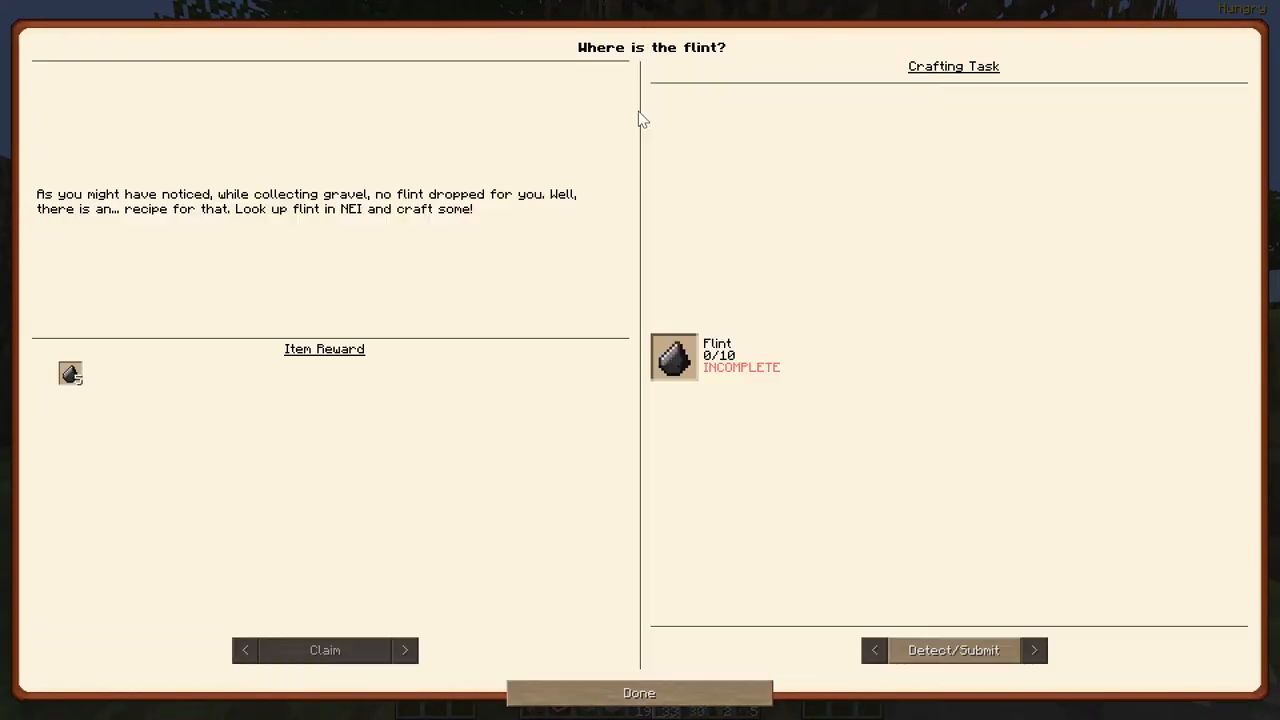
mouse_move(800, 528)
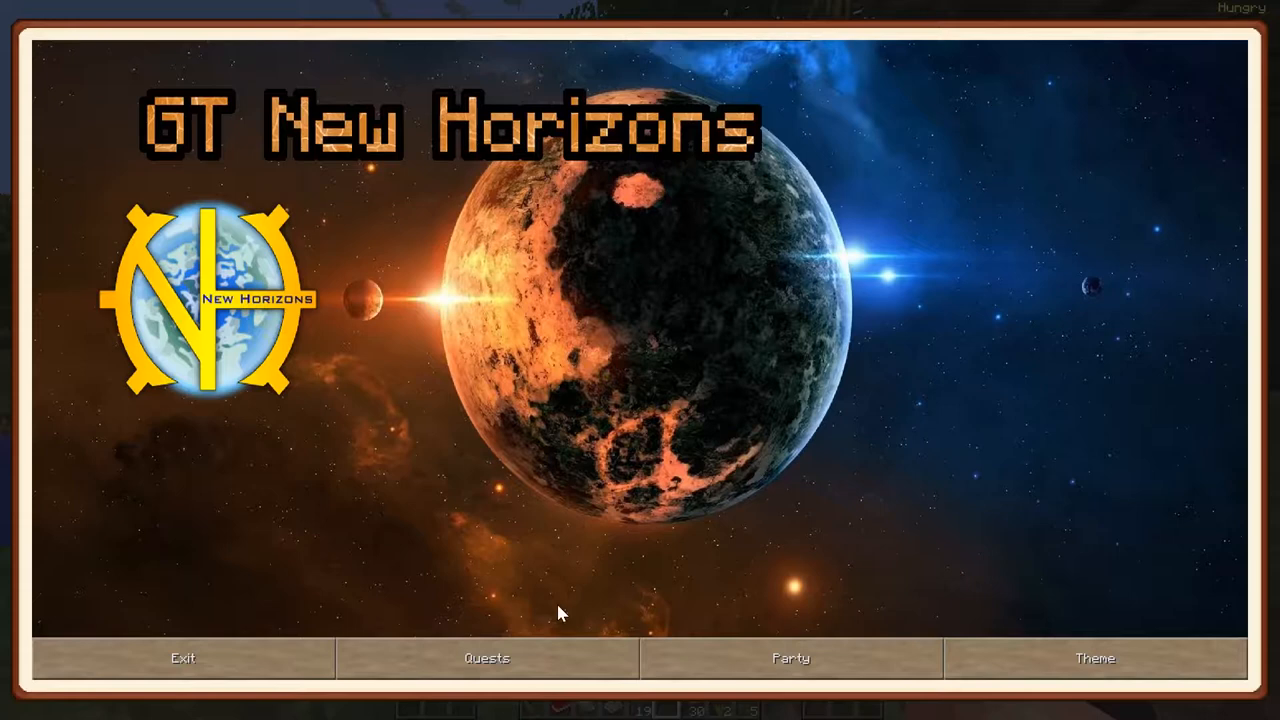
left_click(486, 658)
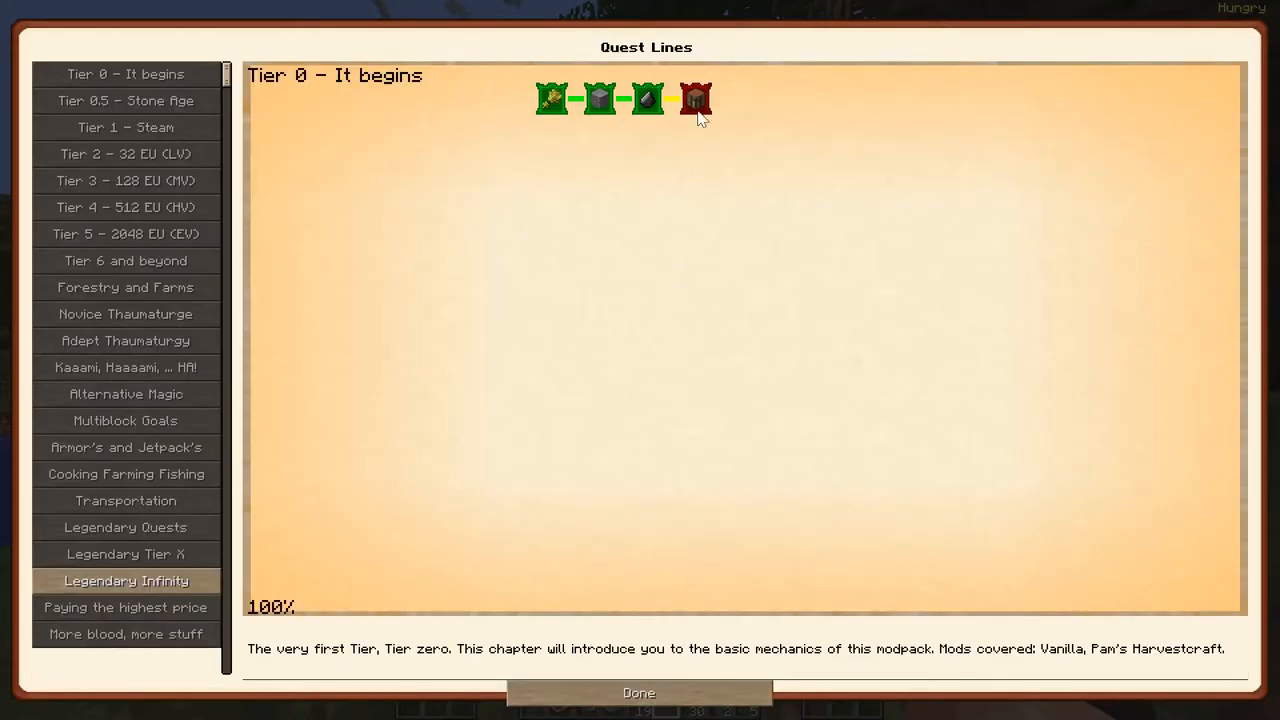
left_click(696, 98)
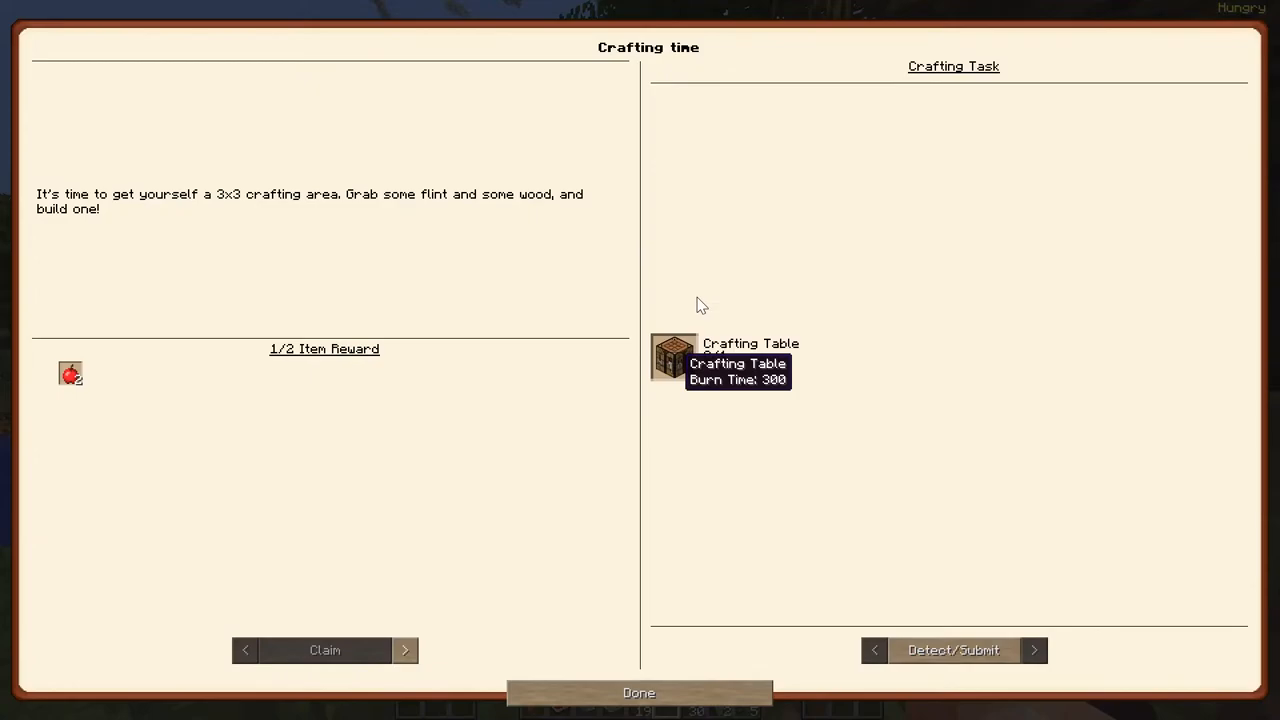
left_click(638, 692)
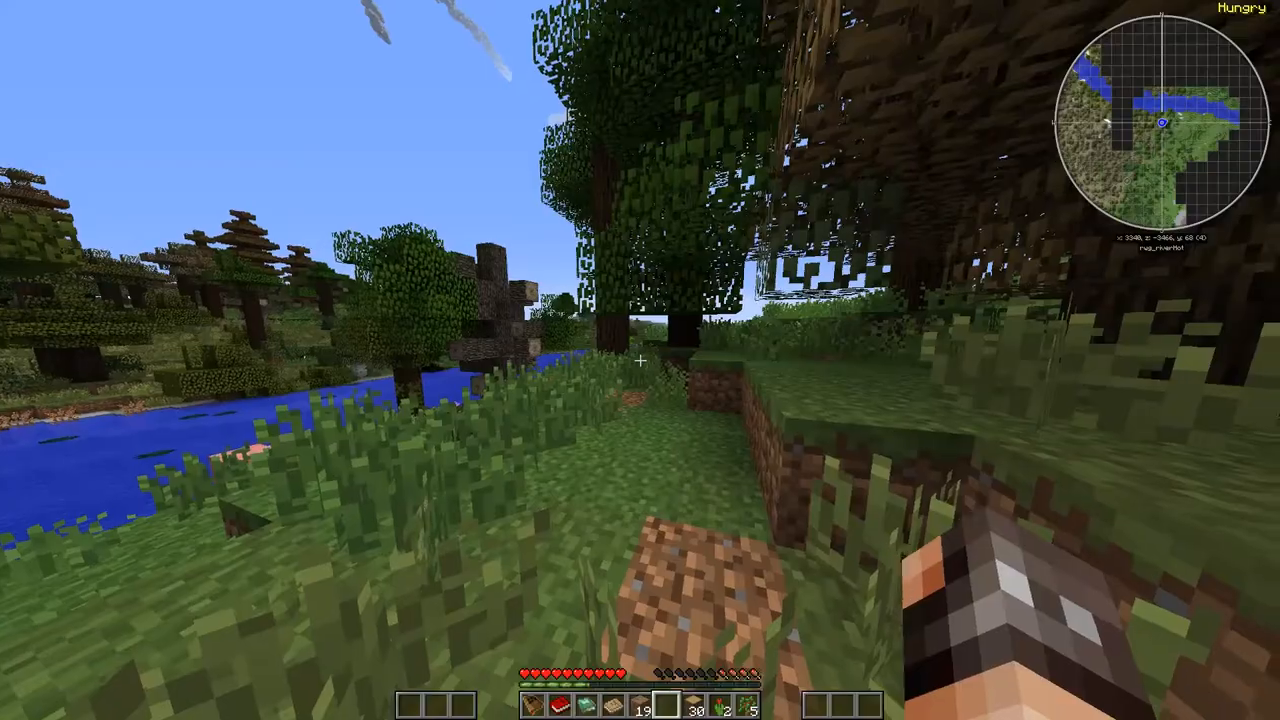
Step: Craft planks into a crafting table and check Tier 0 progress, unlocking Storage for days
key("e")
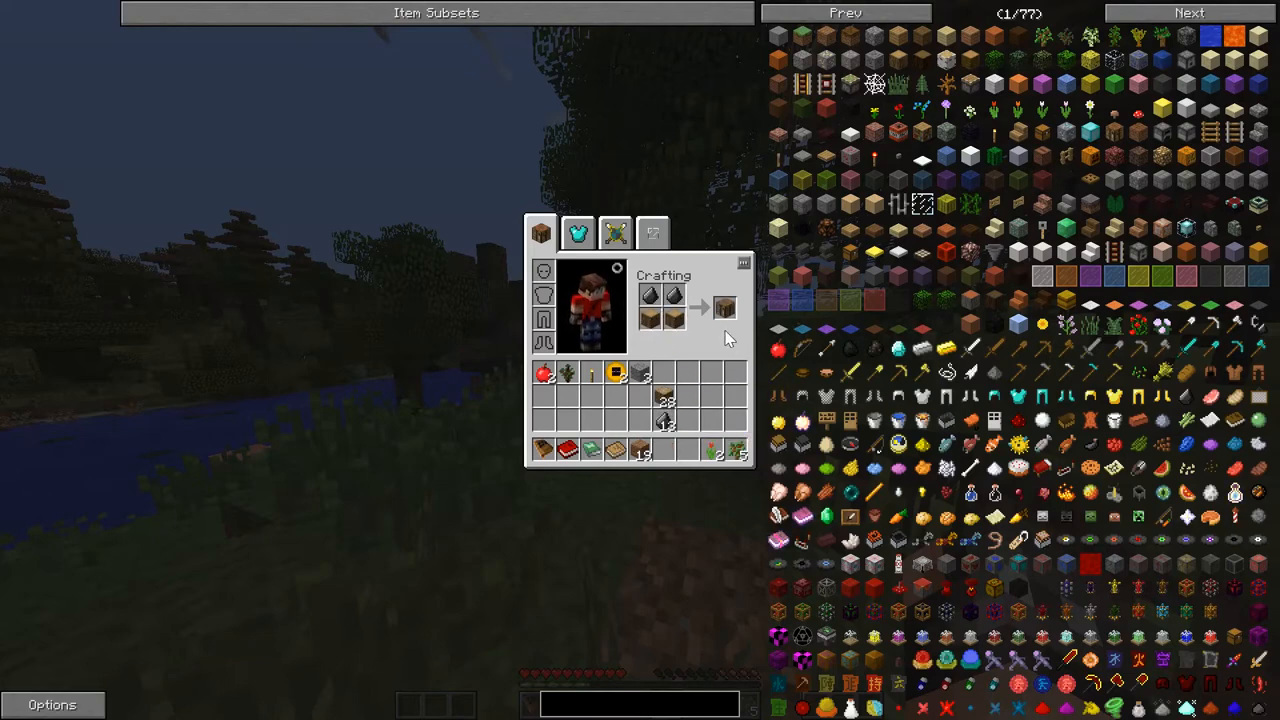
key("Escape")
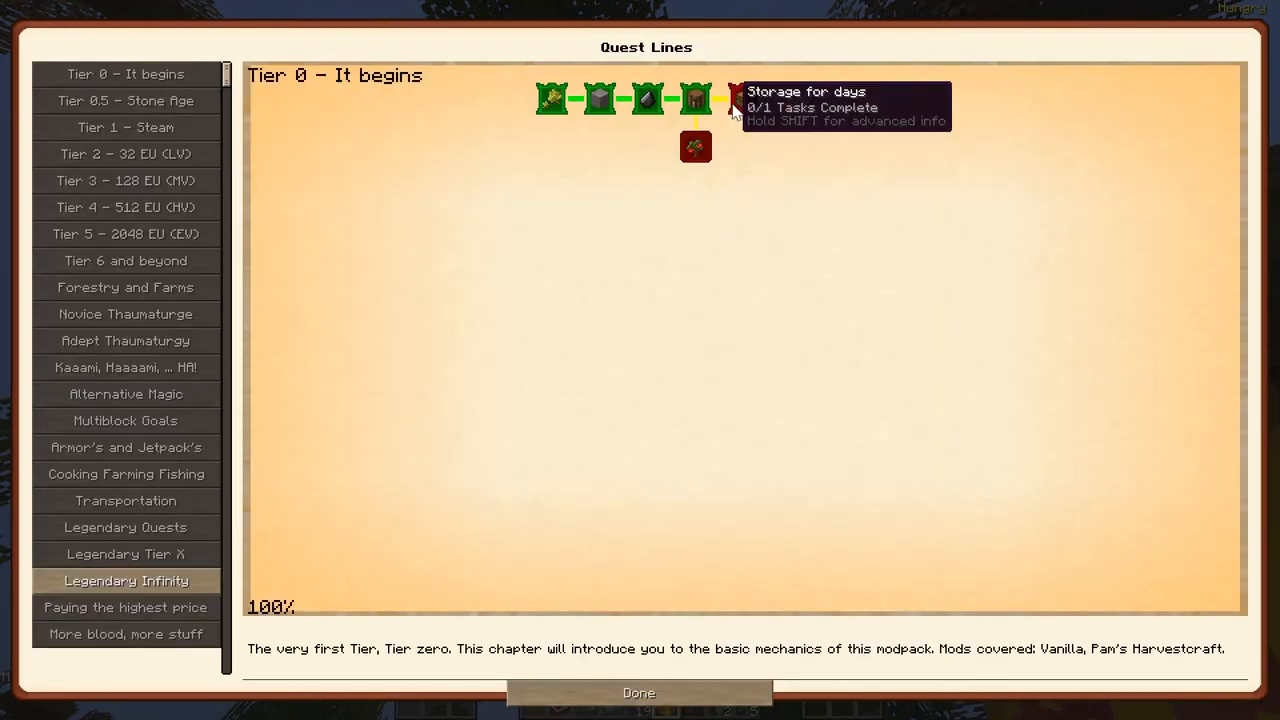
mouse_move(716, 172)
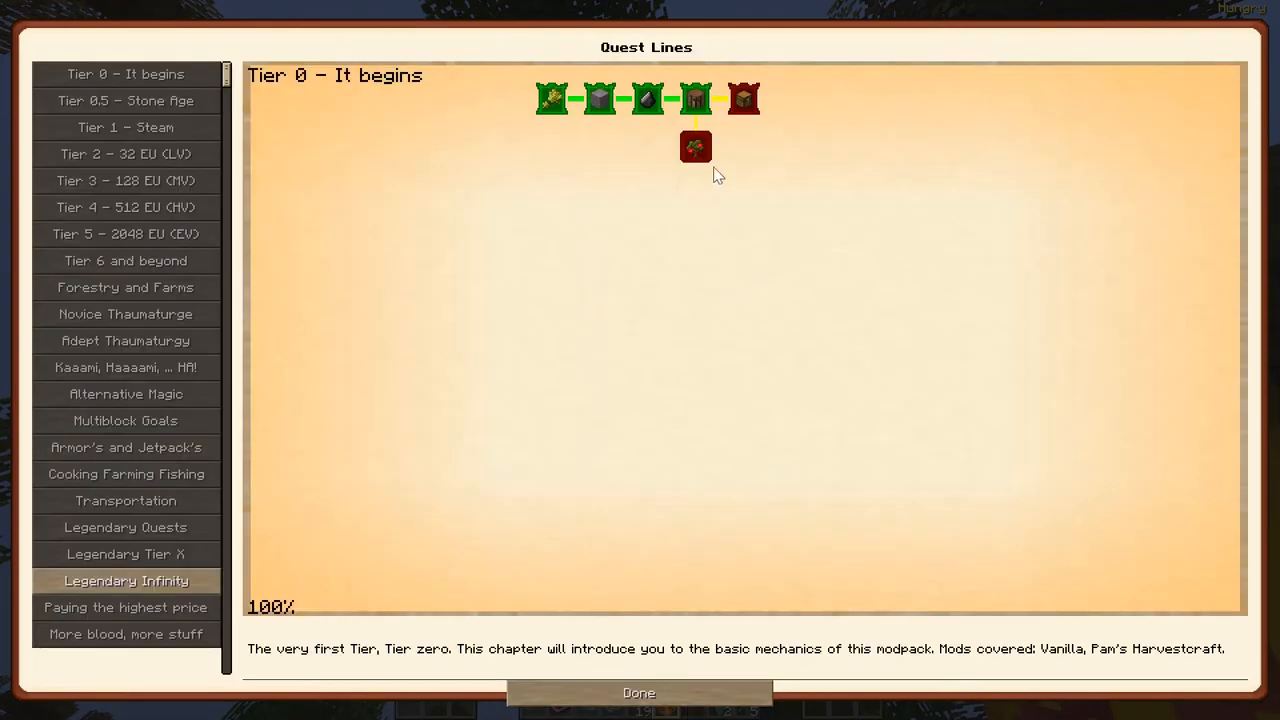
left_click(696, 148)
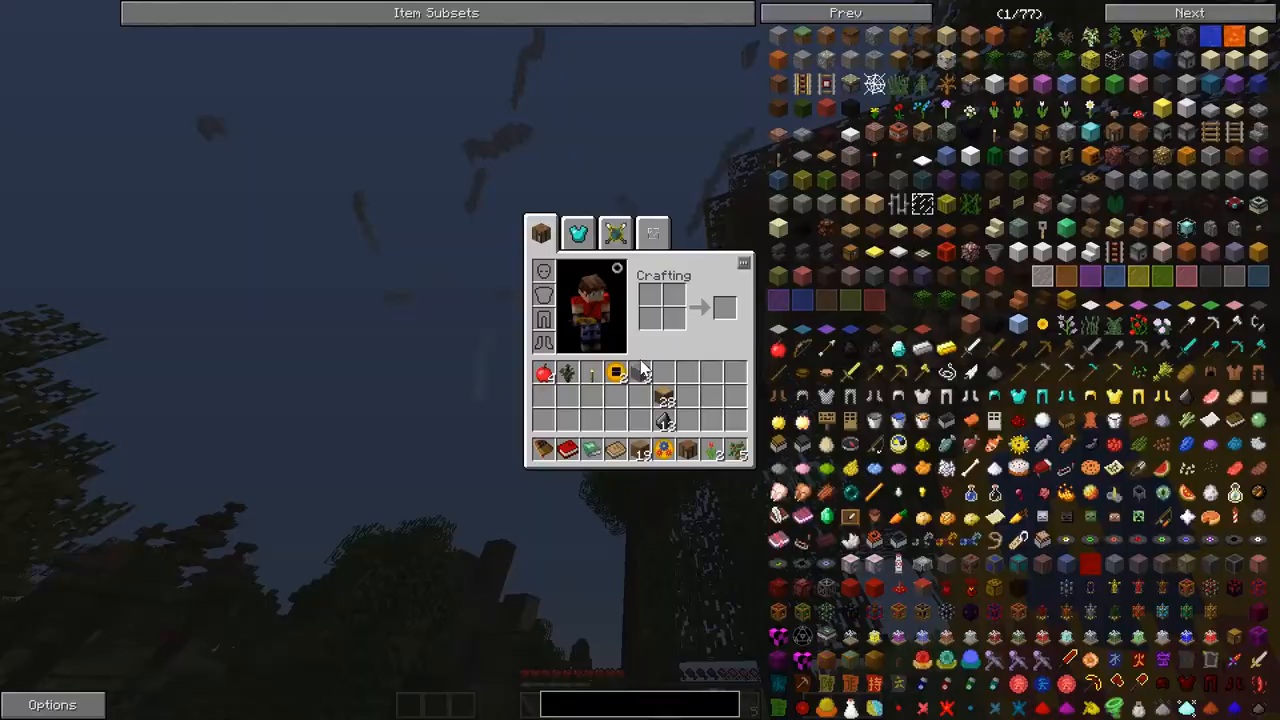
mouse_move(544, 374)
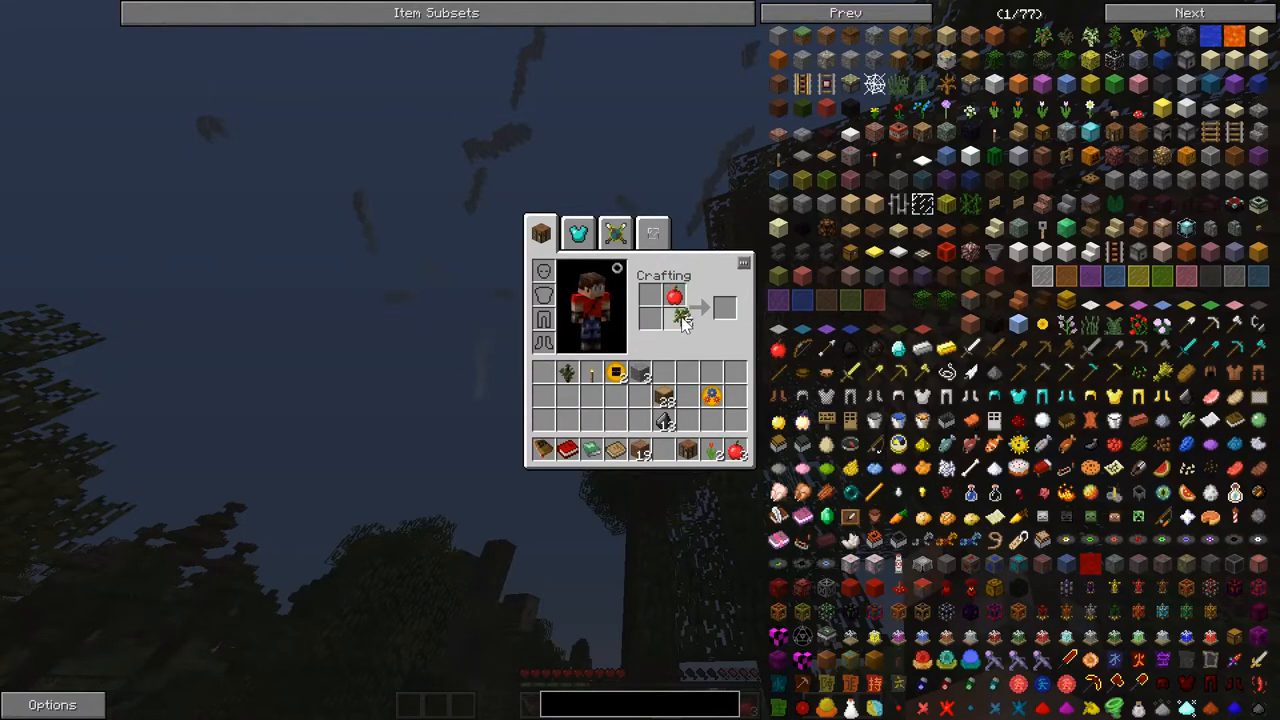
Step: Look up the chest reward's crafting recipe in NEI, then resume play outdoors
key("Escape")
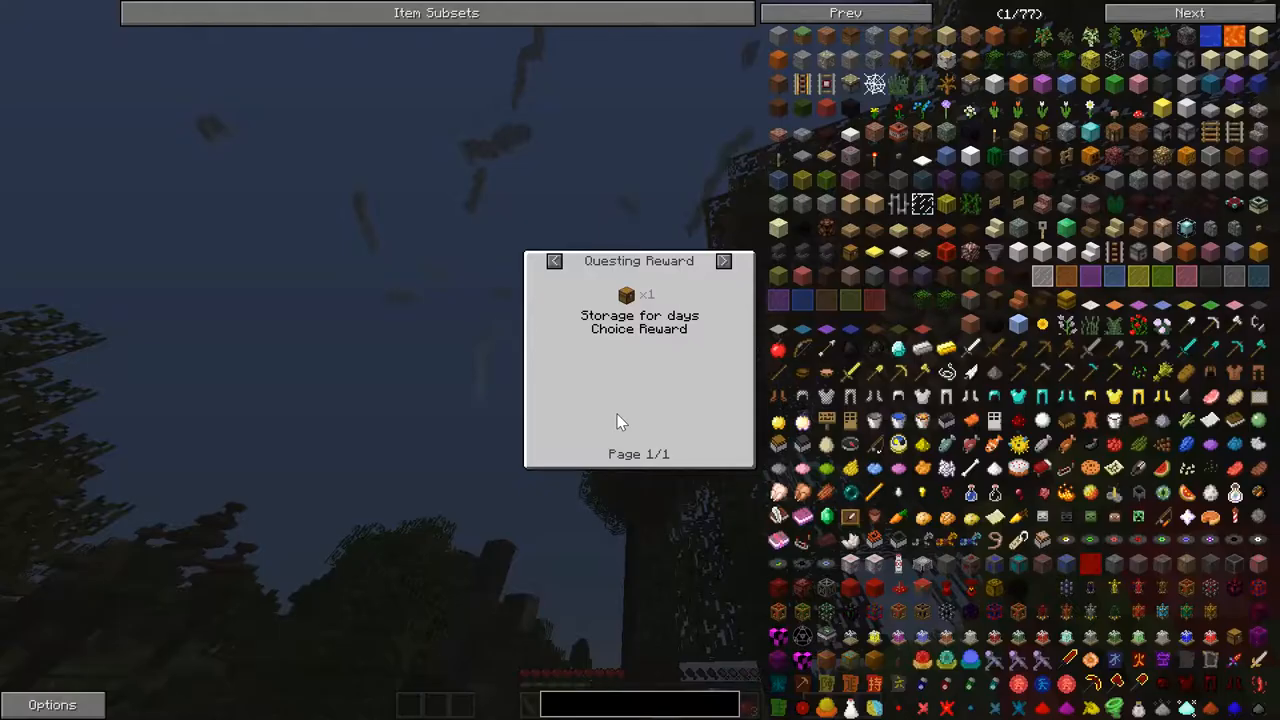
left_click(724, 260)
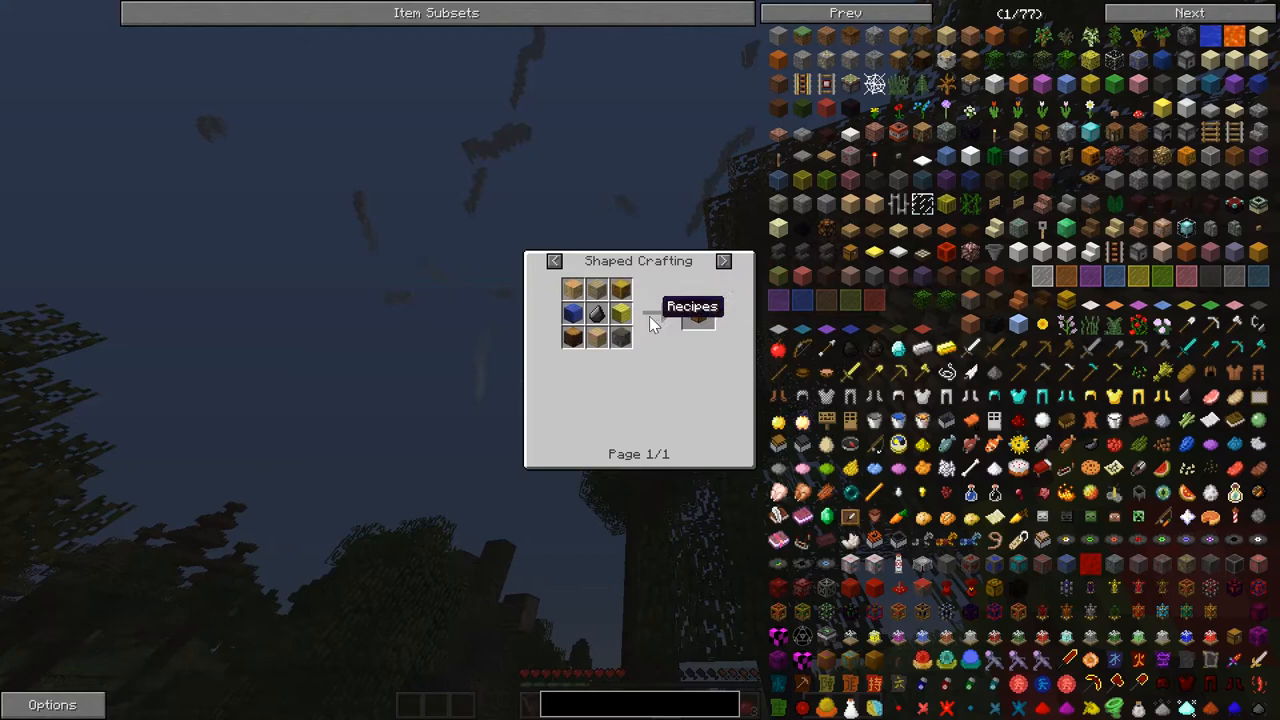
mouse_move(620, 310)
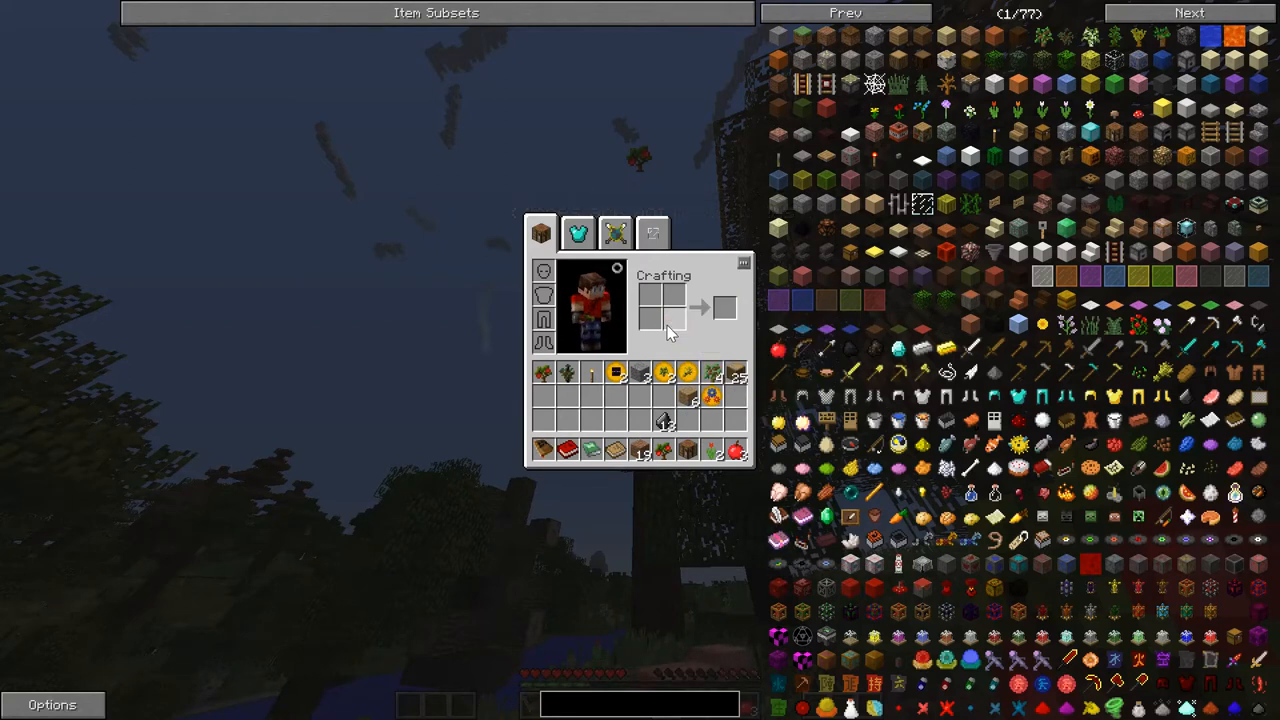
key("Escape")
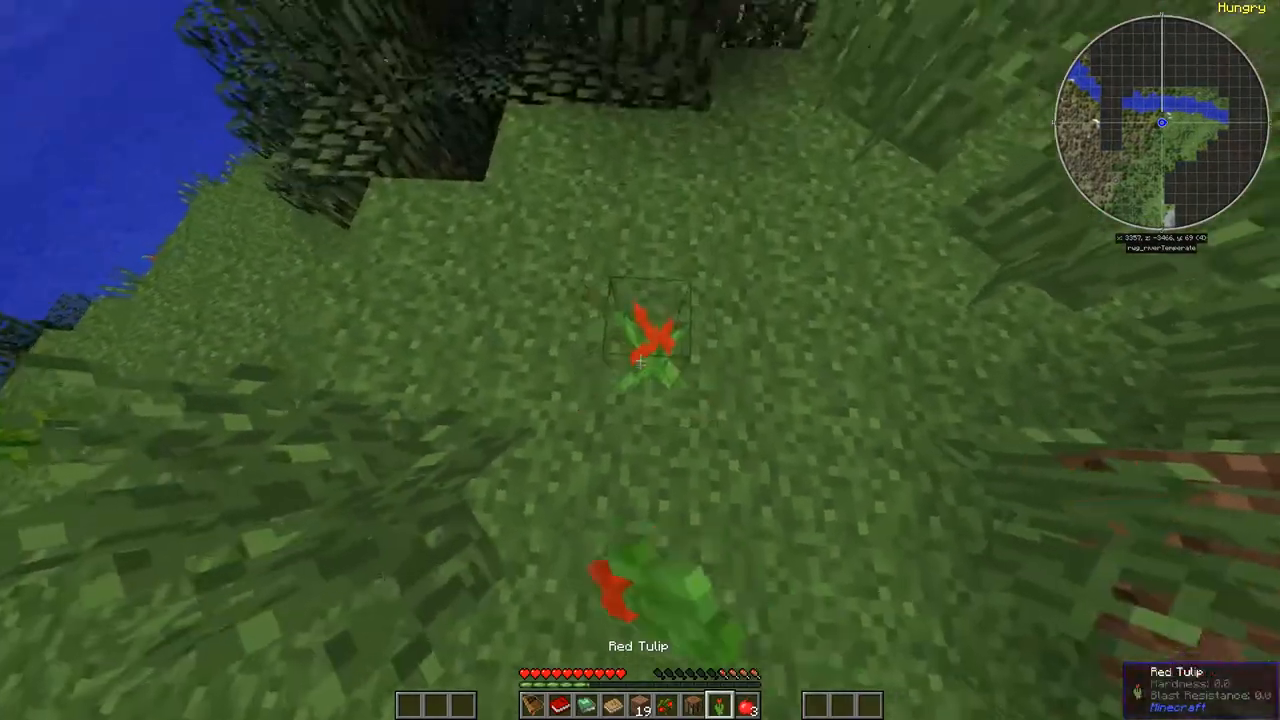
mouse_move(640, 360)
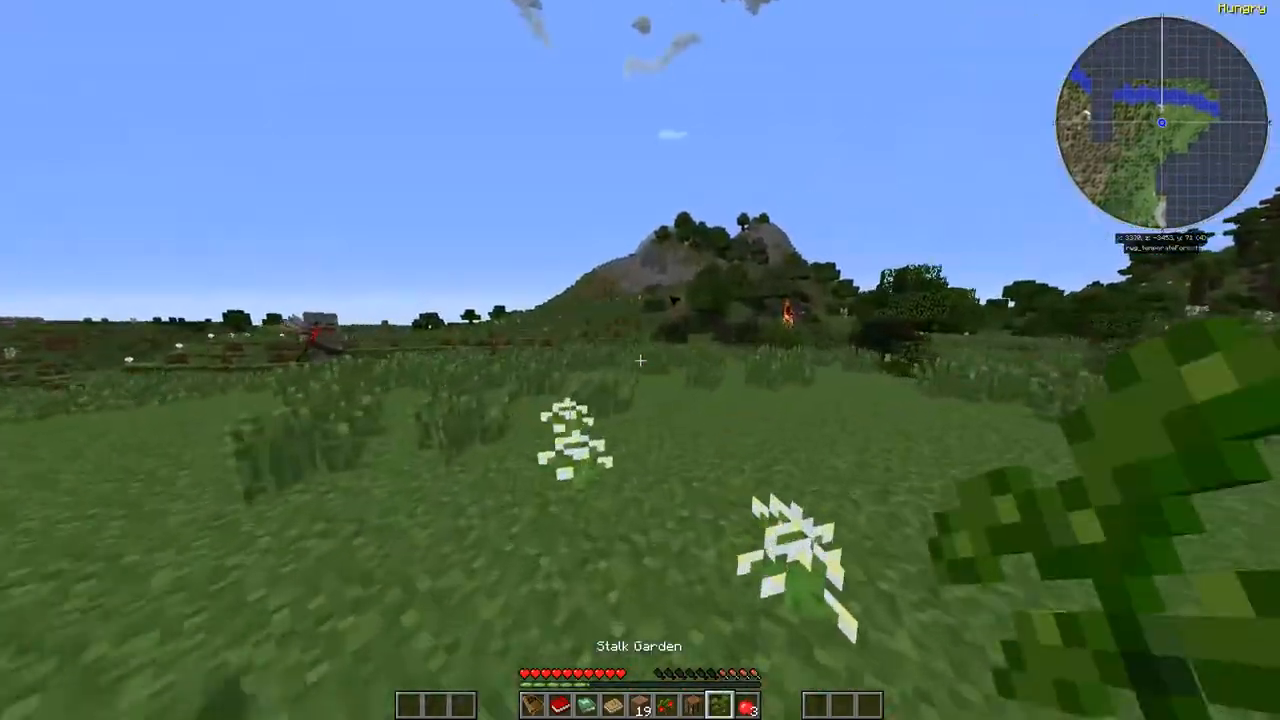
mouse_move(640, 360)
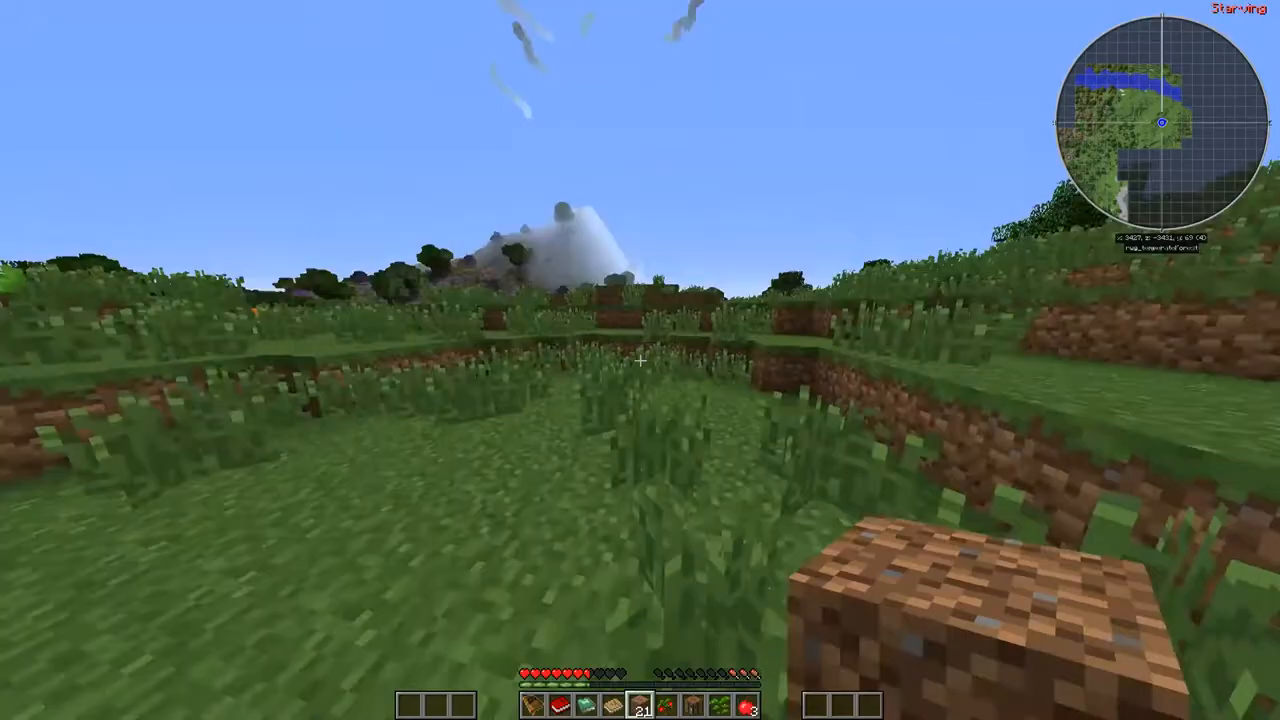
mouse_move(640, 360)
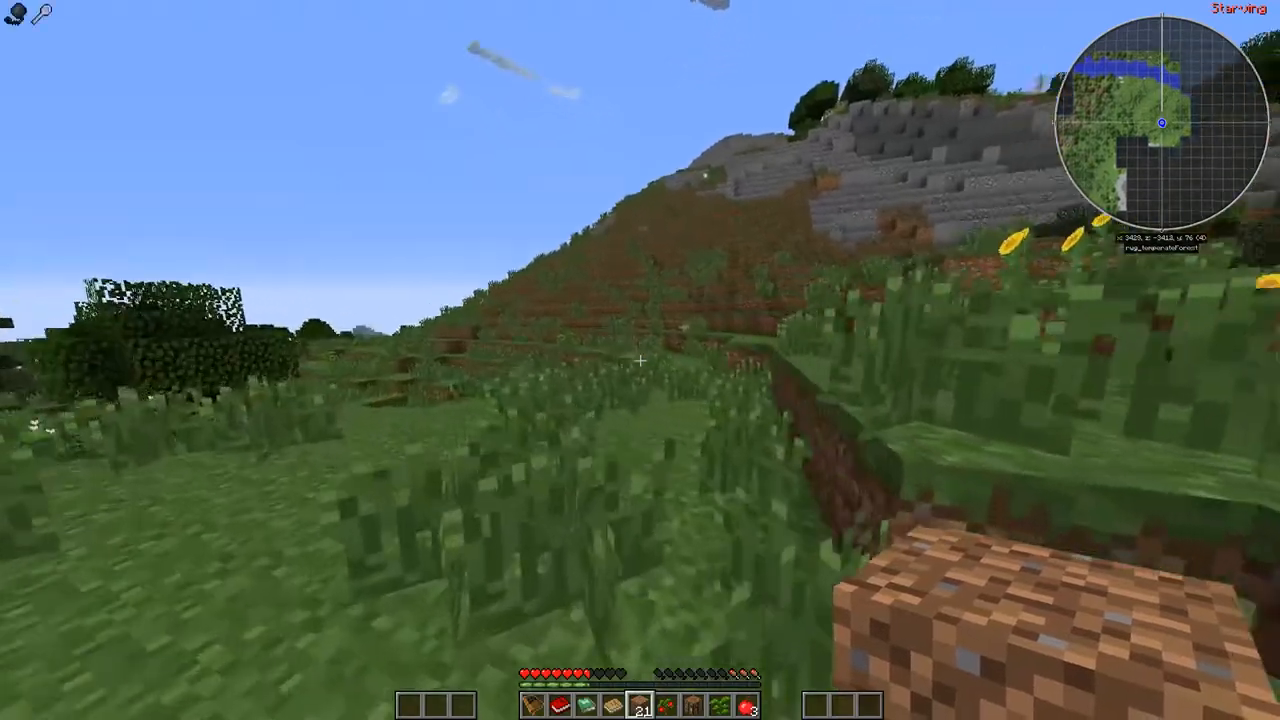
mouse_move(640, 360)
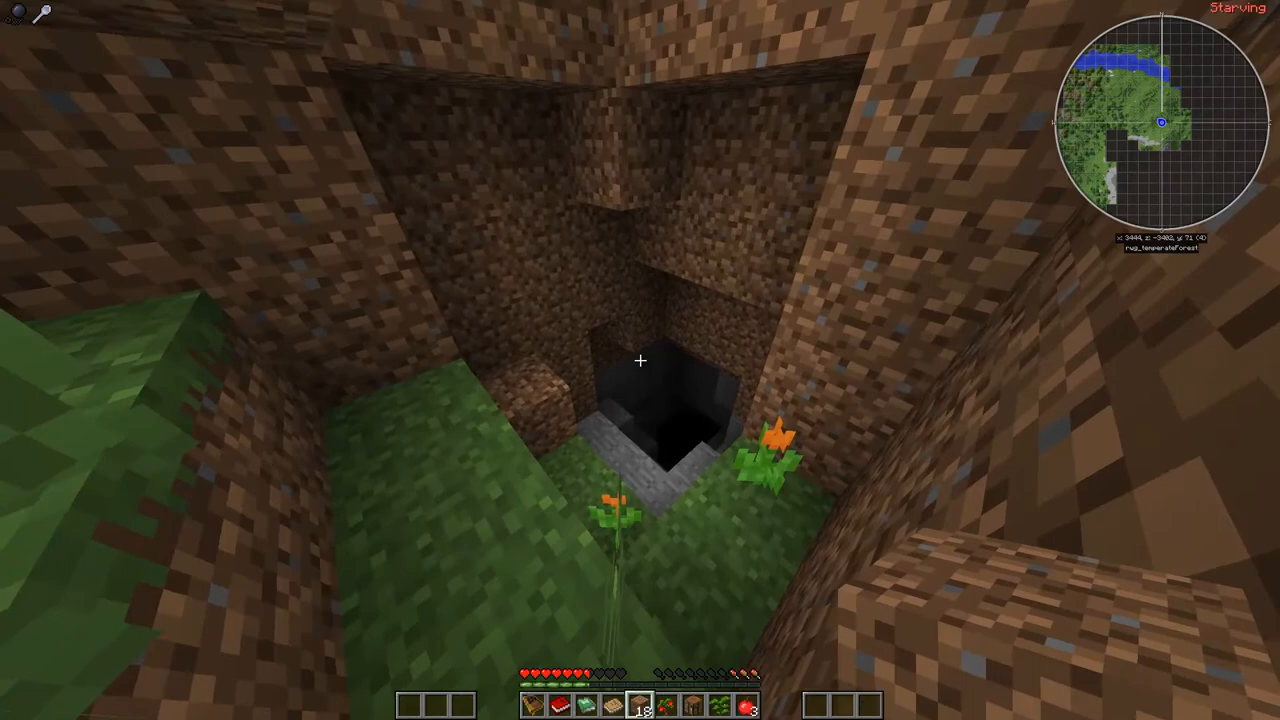
mouse_move(640, 360)
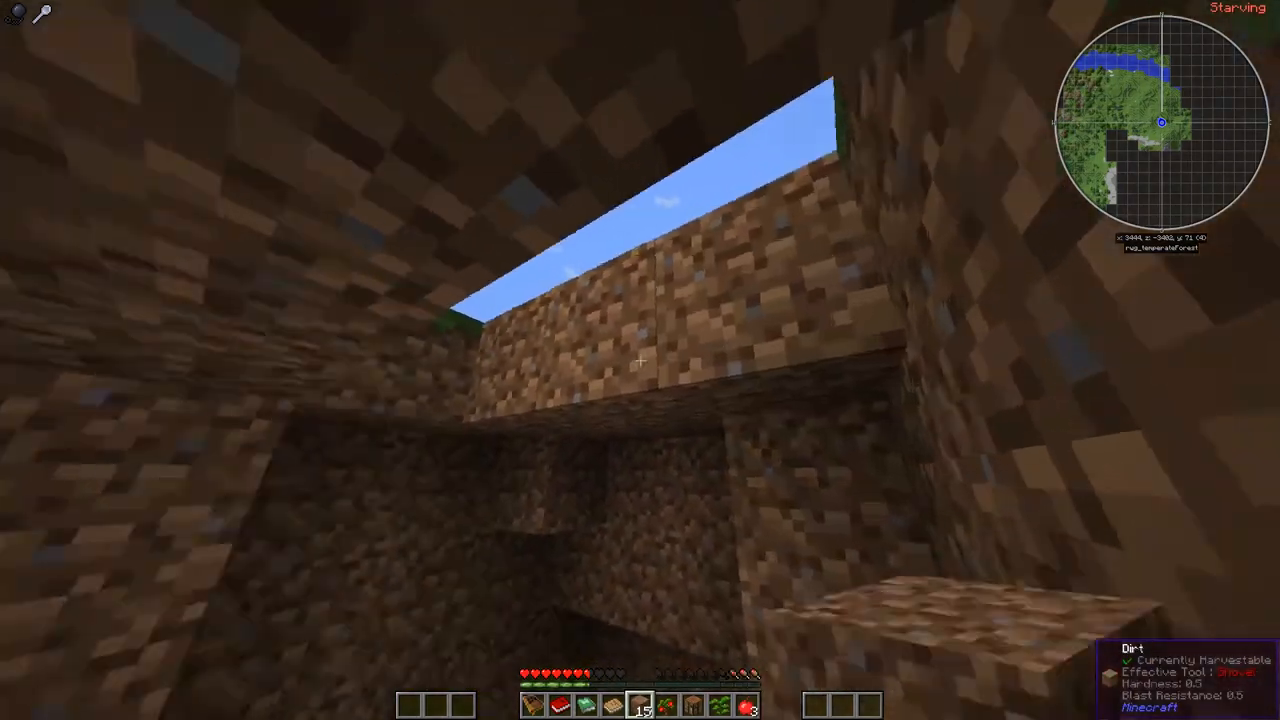
mouse_move(640, 360)
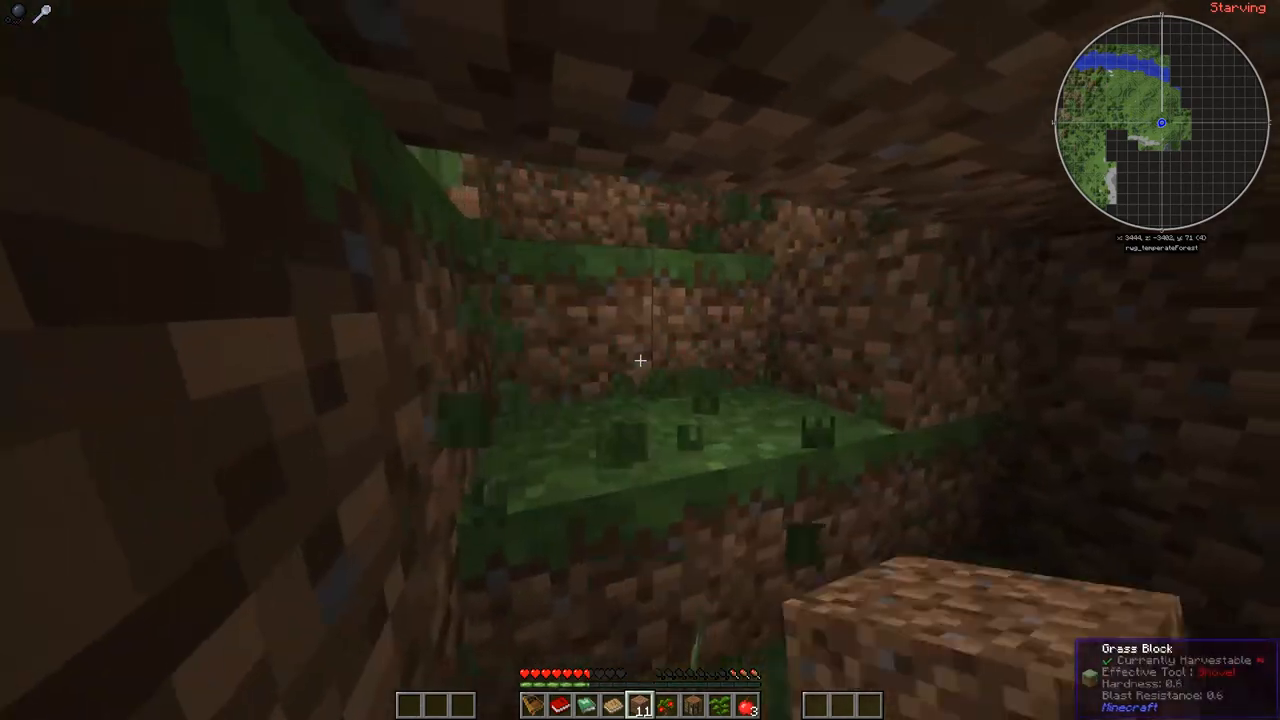
Step: Light the dug-out shelter with a wall torch and place a chest, completing Storage for days
key("e")
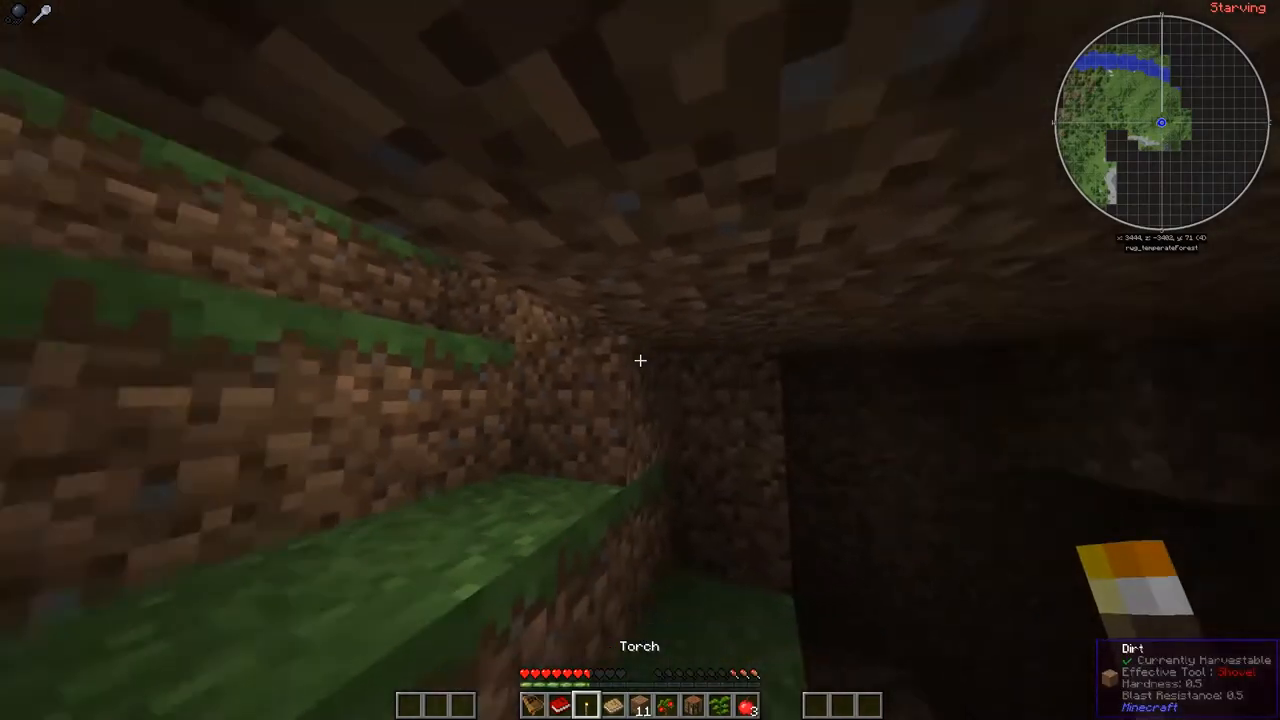
left_click(640, 360)
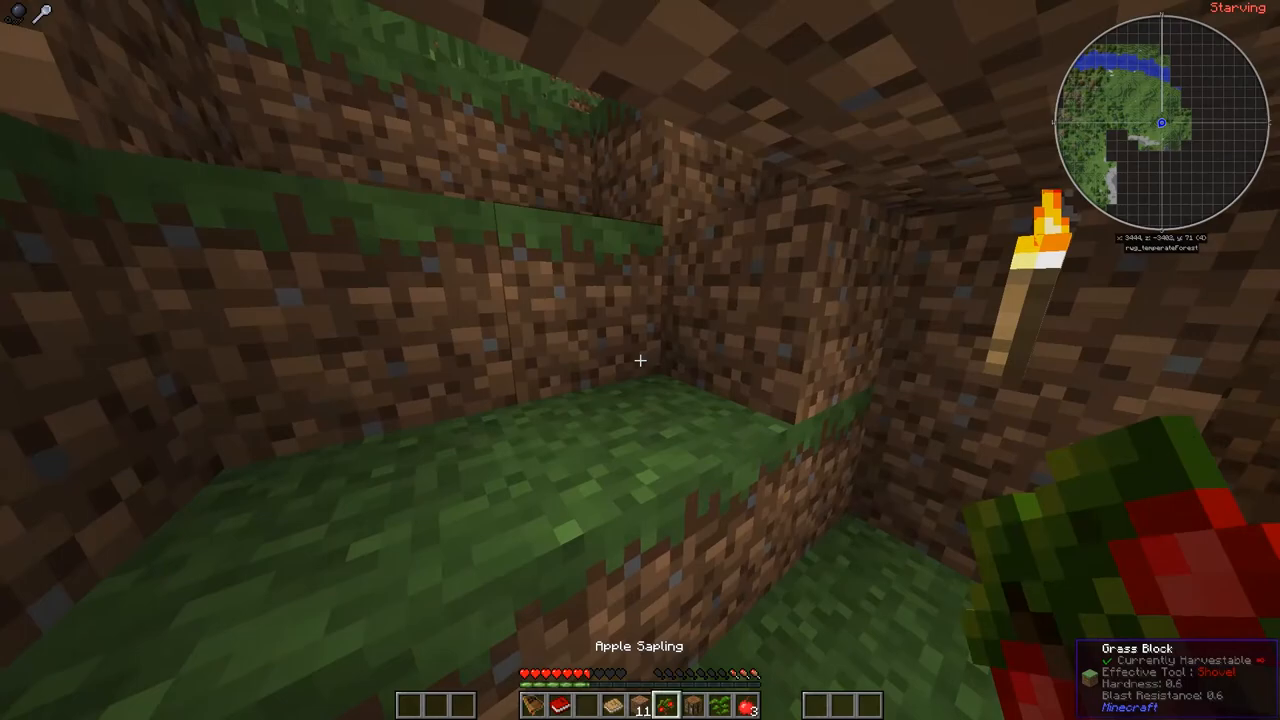
key("e")
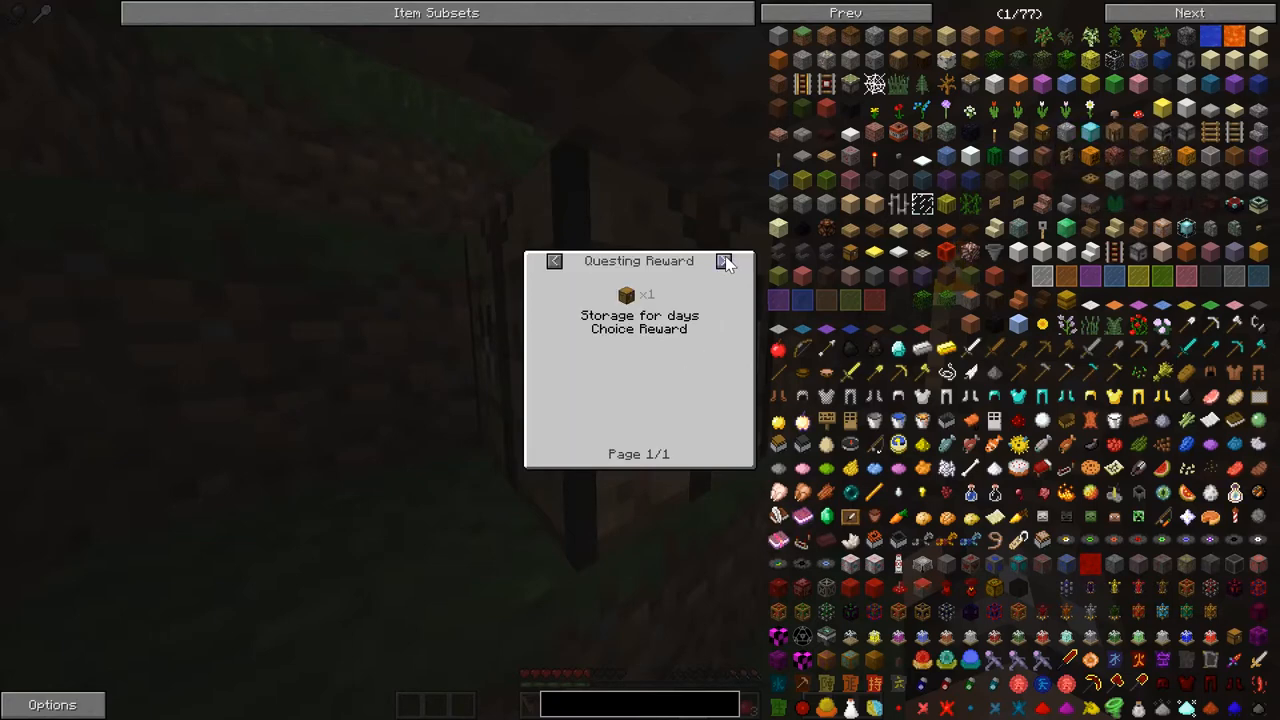
Step: Store items in the chest, then choose and claim one Storage for days reward, revealing the Tools quest
left_click(724, 260)
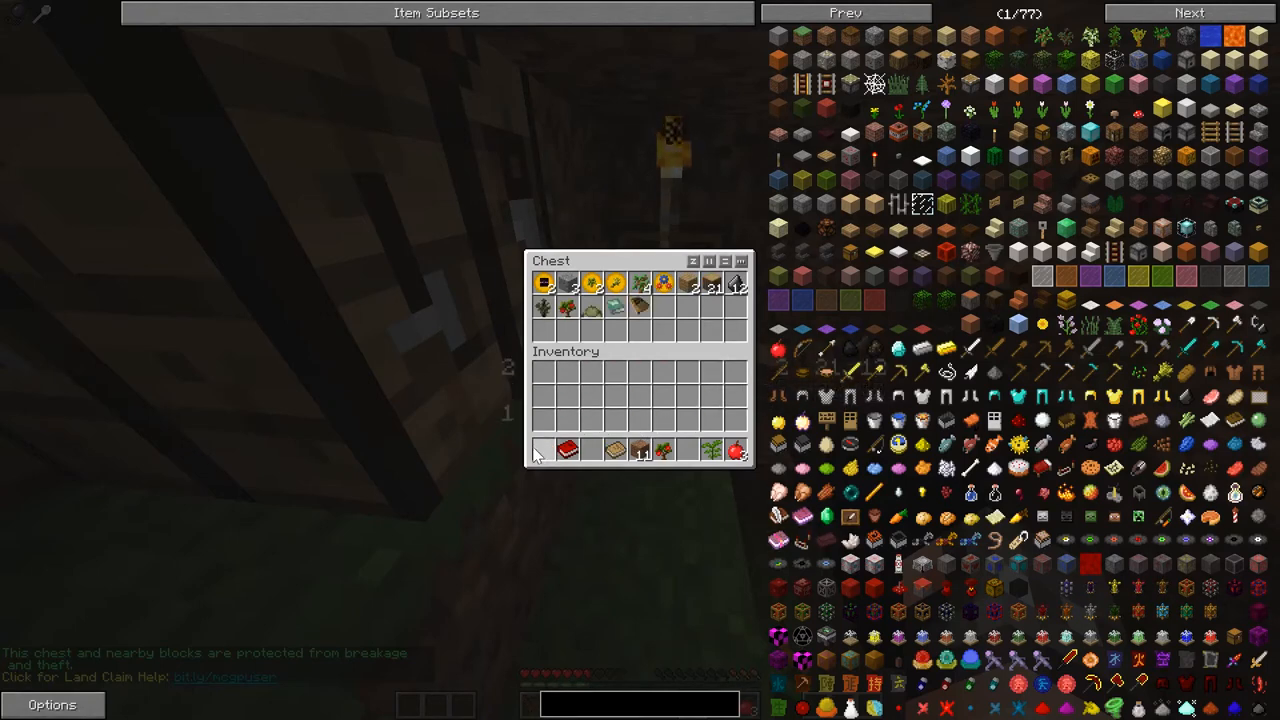
key("Escape")
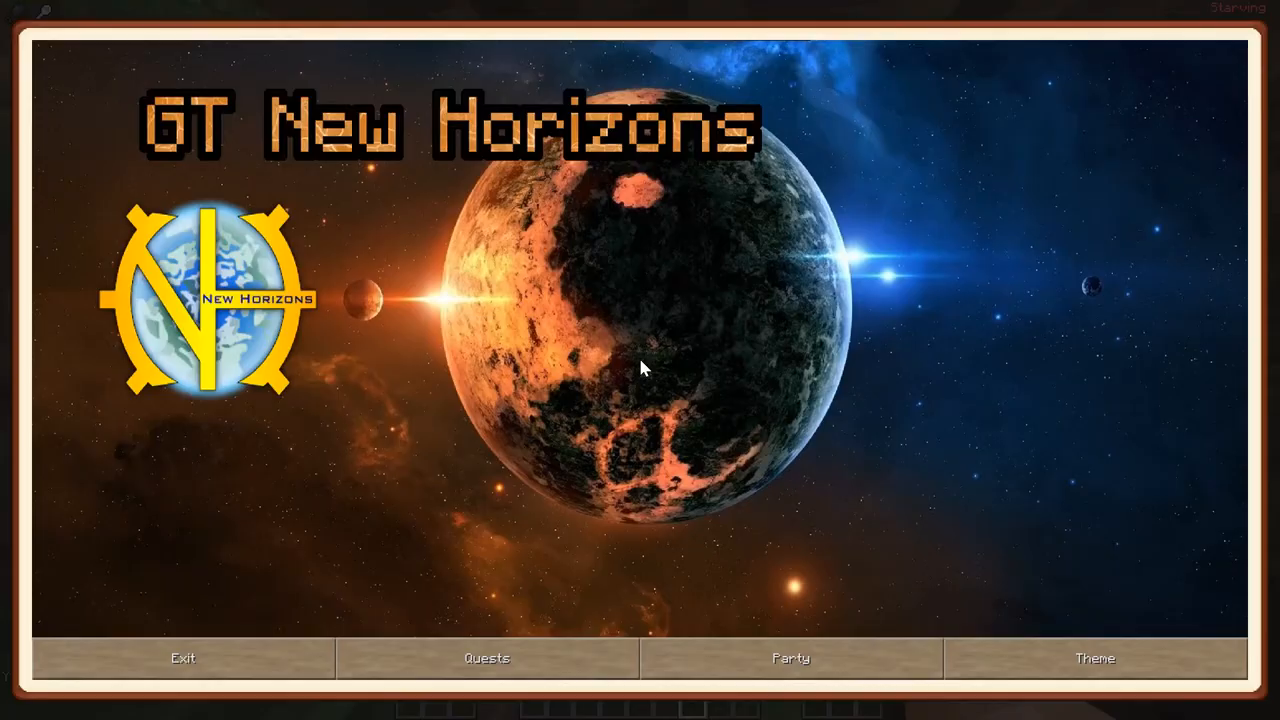
left_click(486, 658)
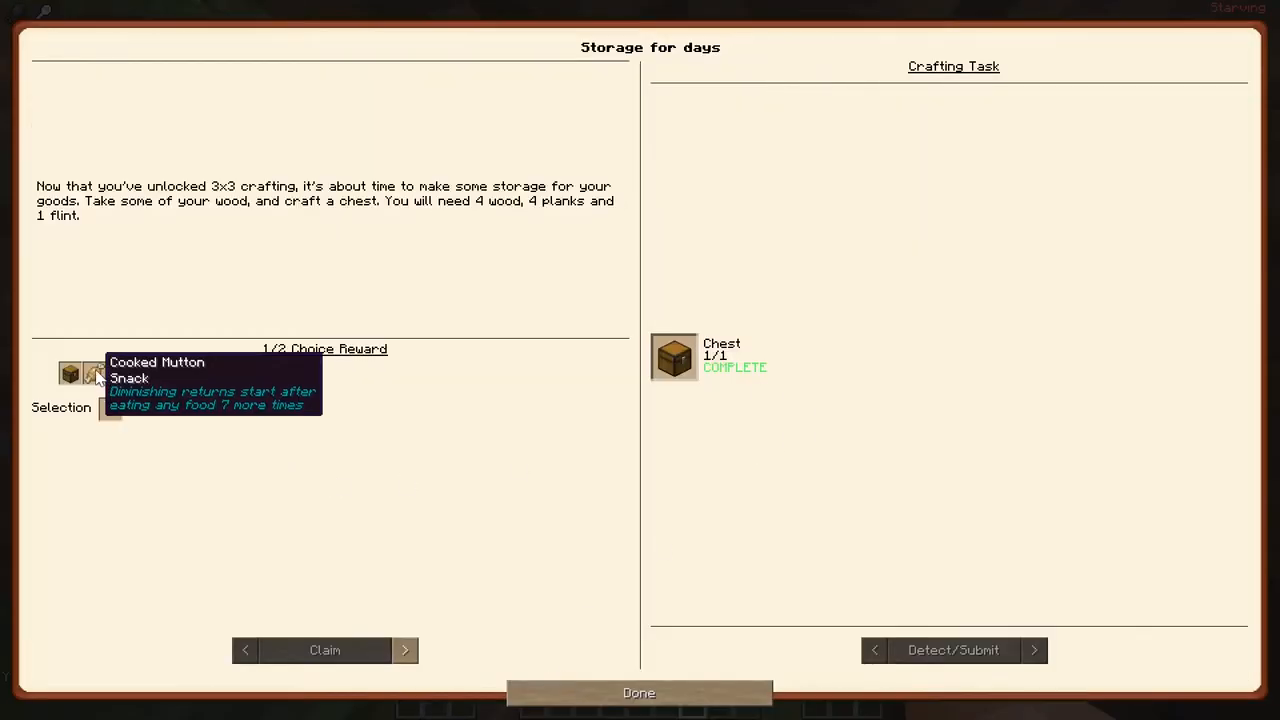
left_click(404, 650)
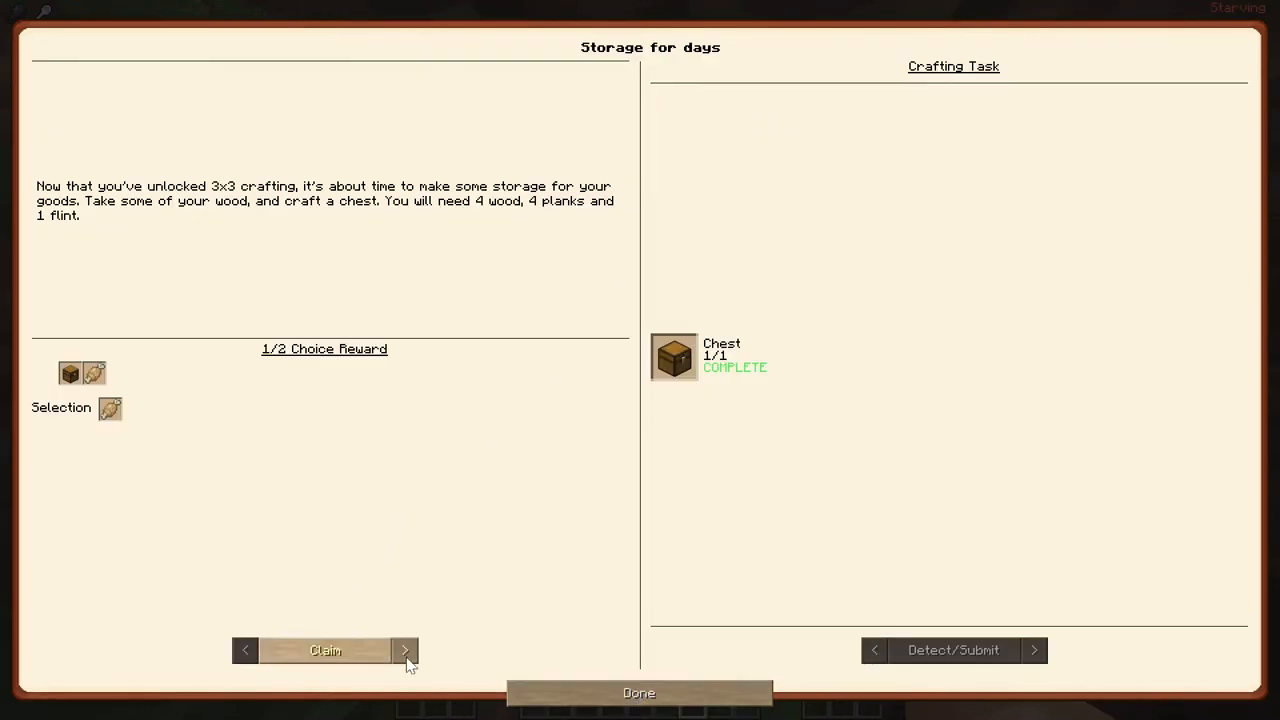
left_click(404, 650)
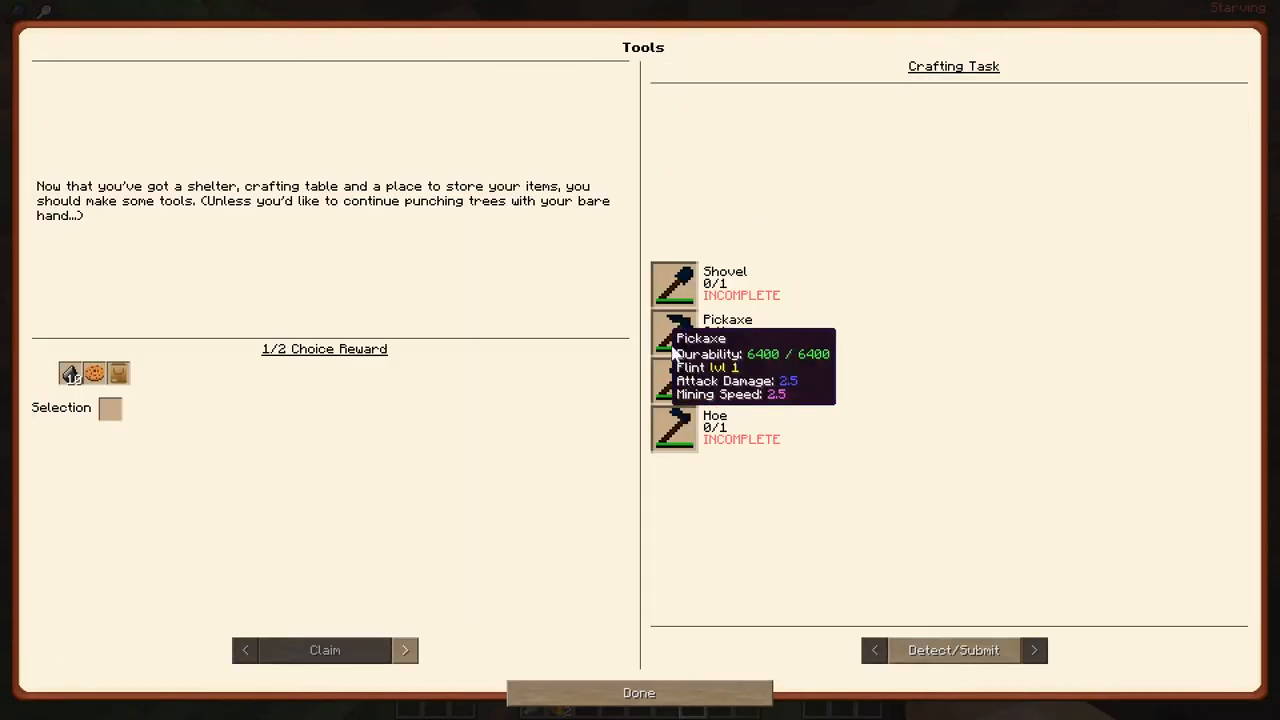
mouse_move(670, 670)
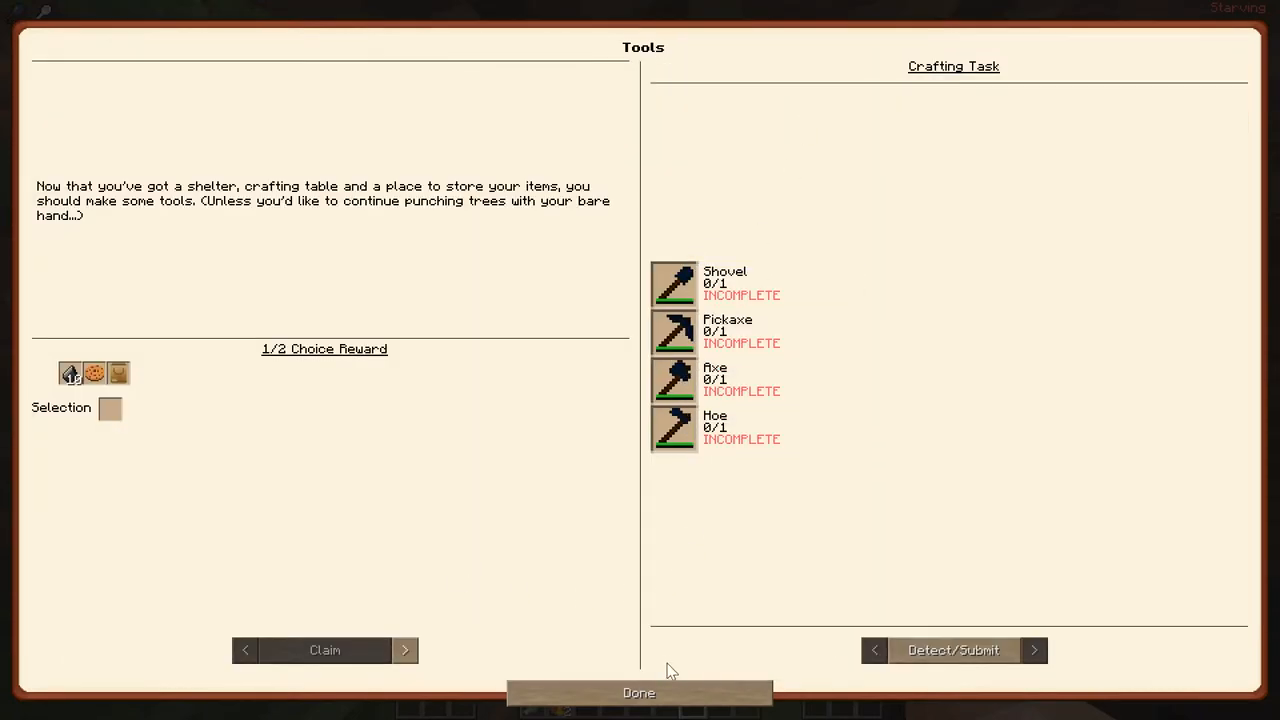
Step: Leave the quest book for the empty crafting grid
left_click(640, 692)
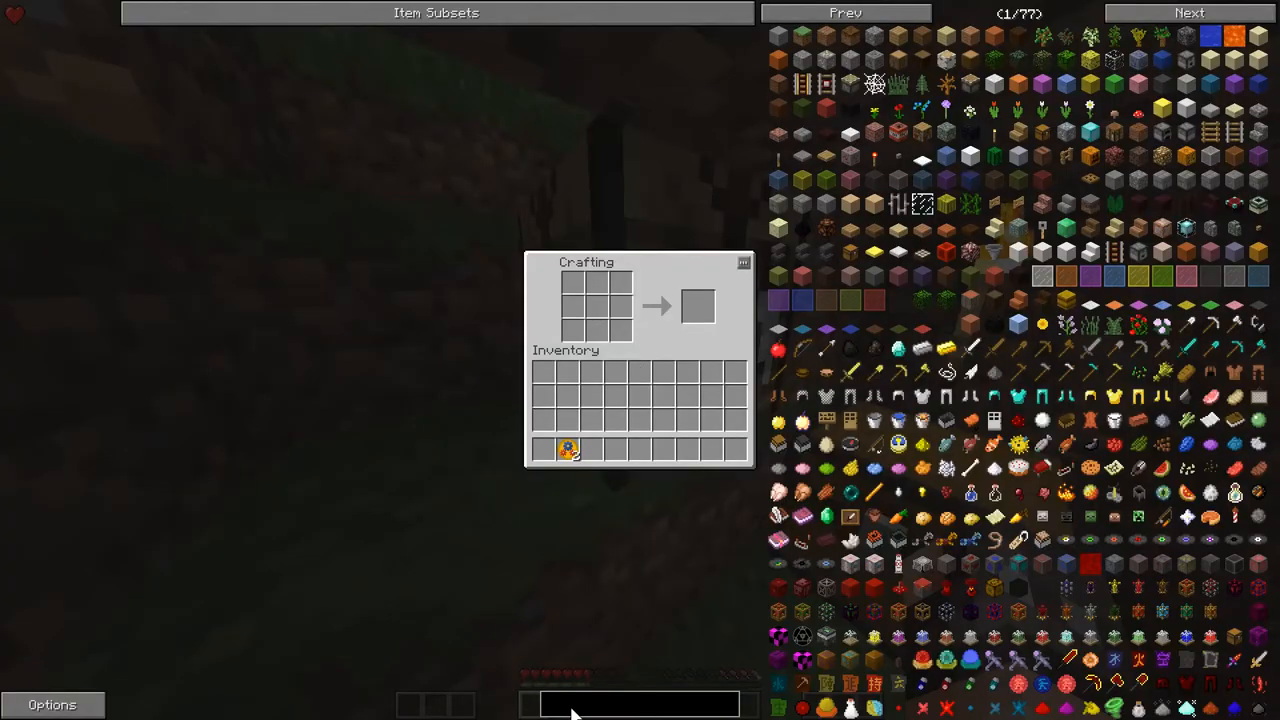
Step: Filter the NEI item list to 'flint' to find the flint tool recipes
type("flint")
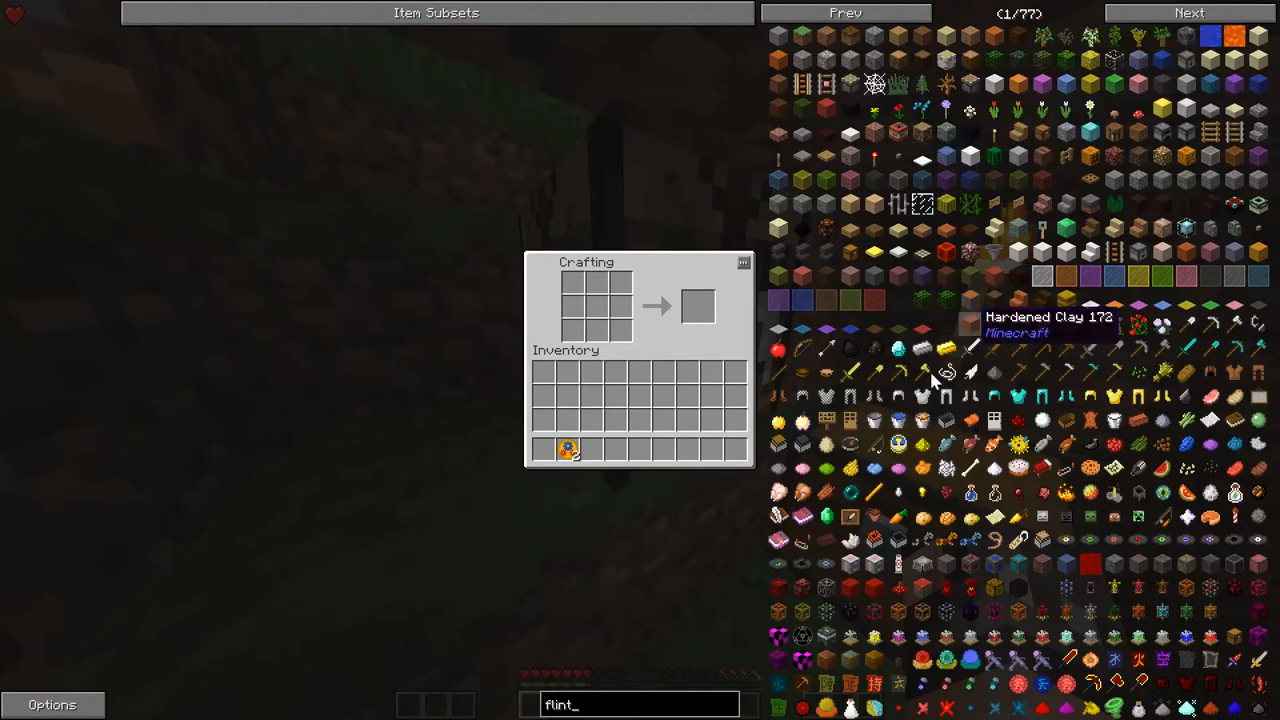
type("flint")
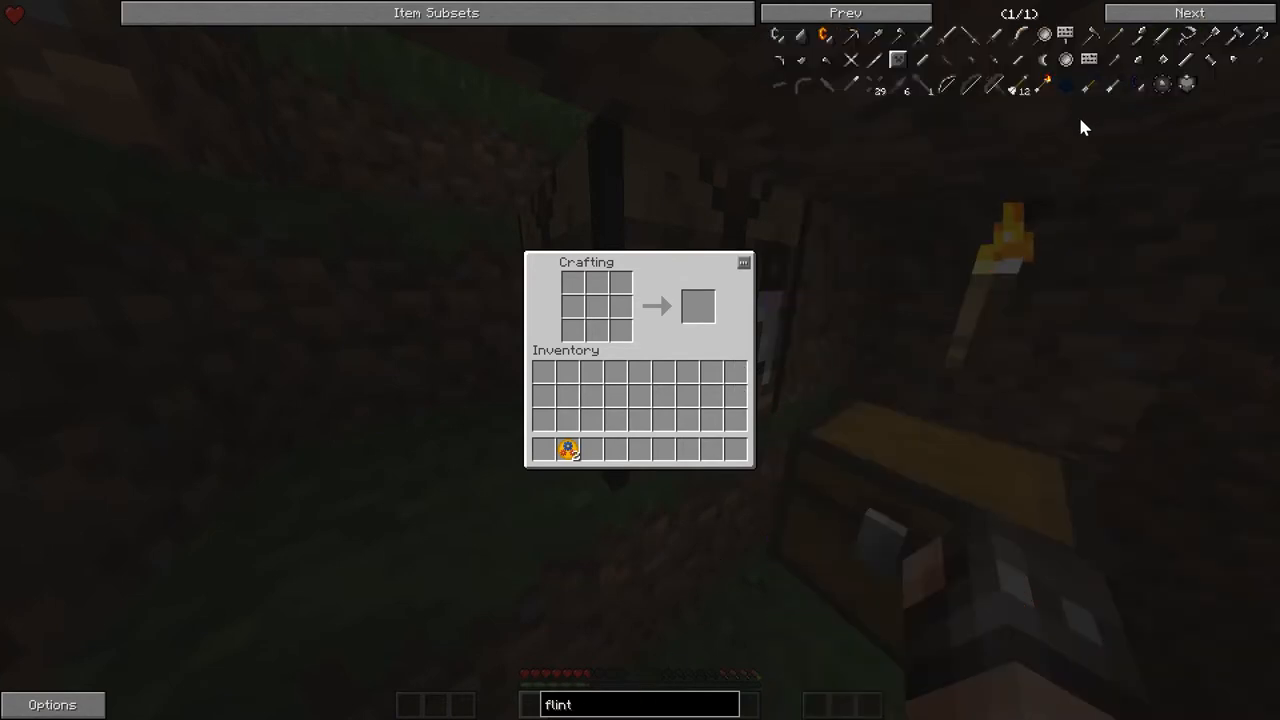
mouse_move(936, 520)
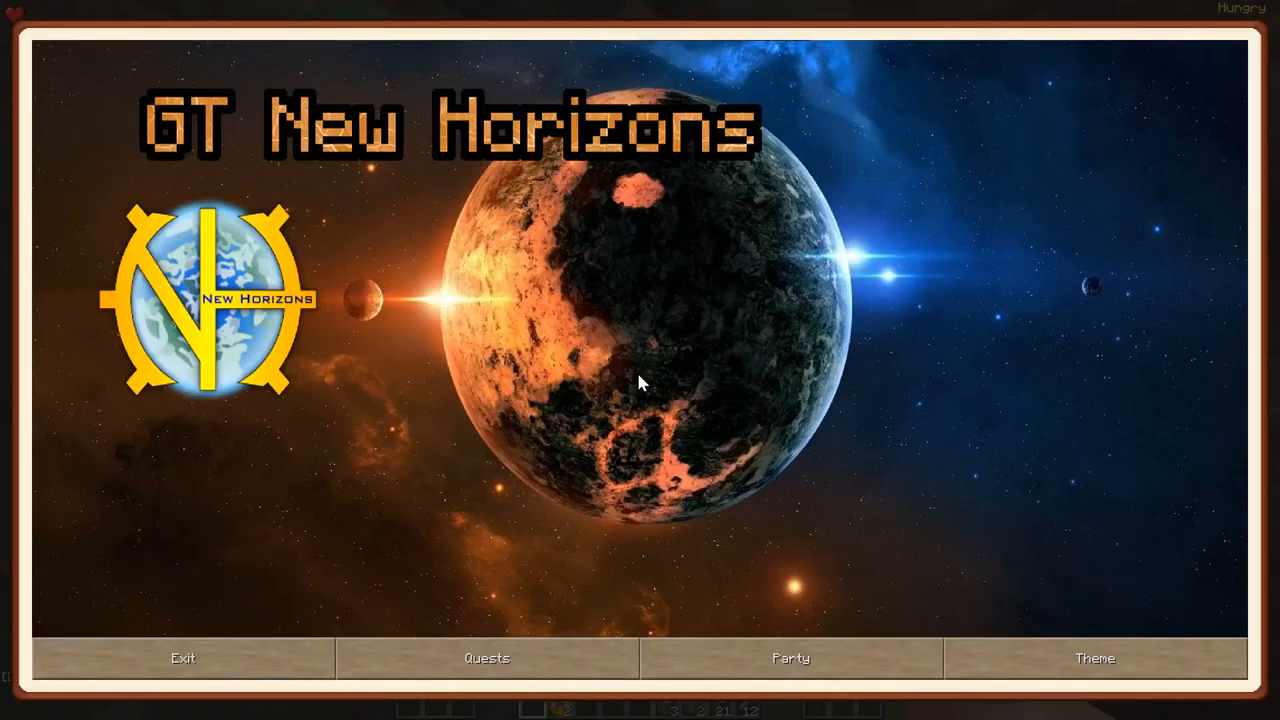
left_click(488, 658)
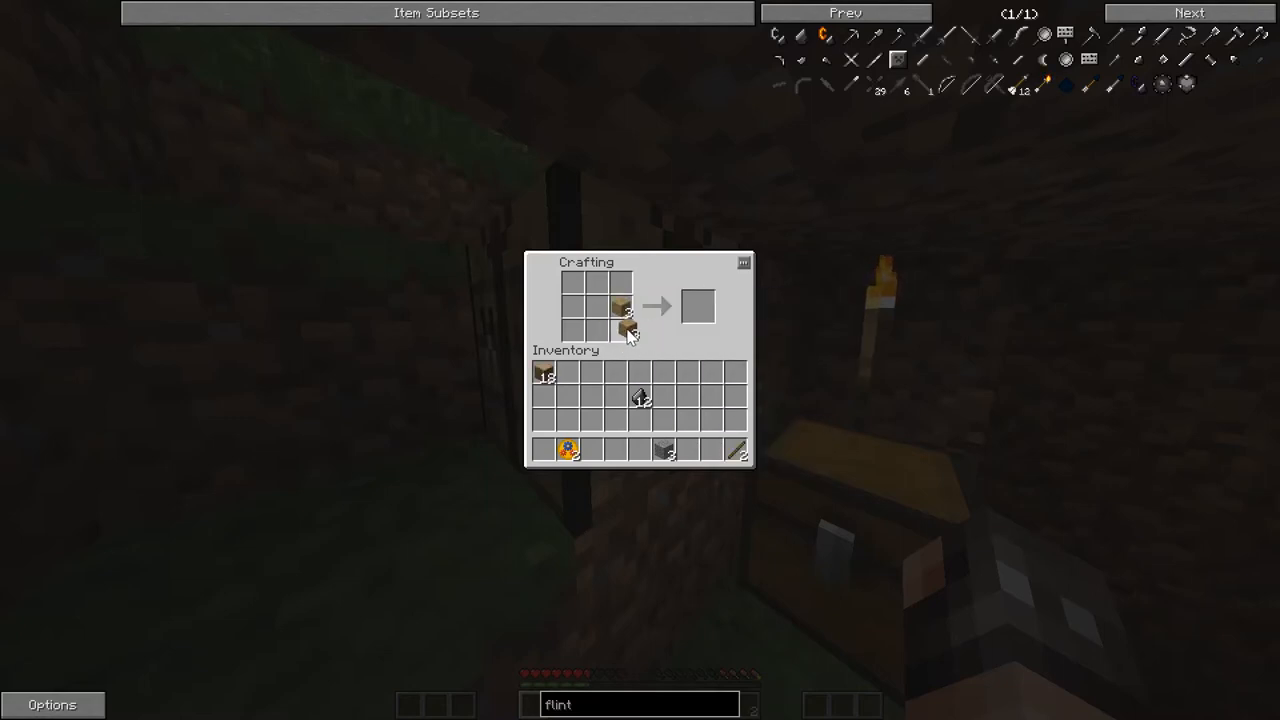
Step: Craft flint tools from flint and sticks and move the flint pickaxe into the hotbar
left_click(596, 330)
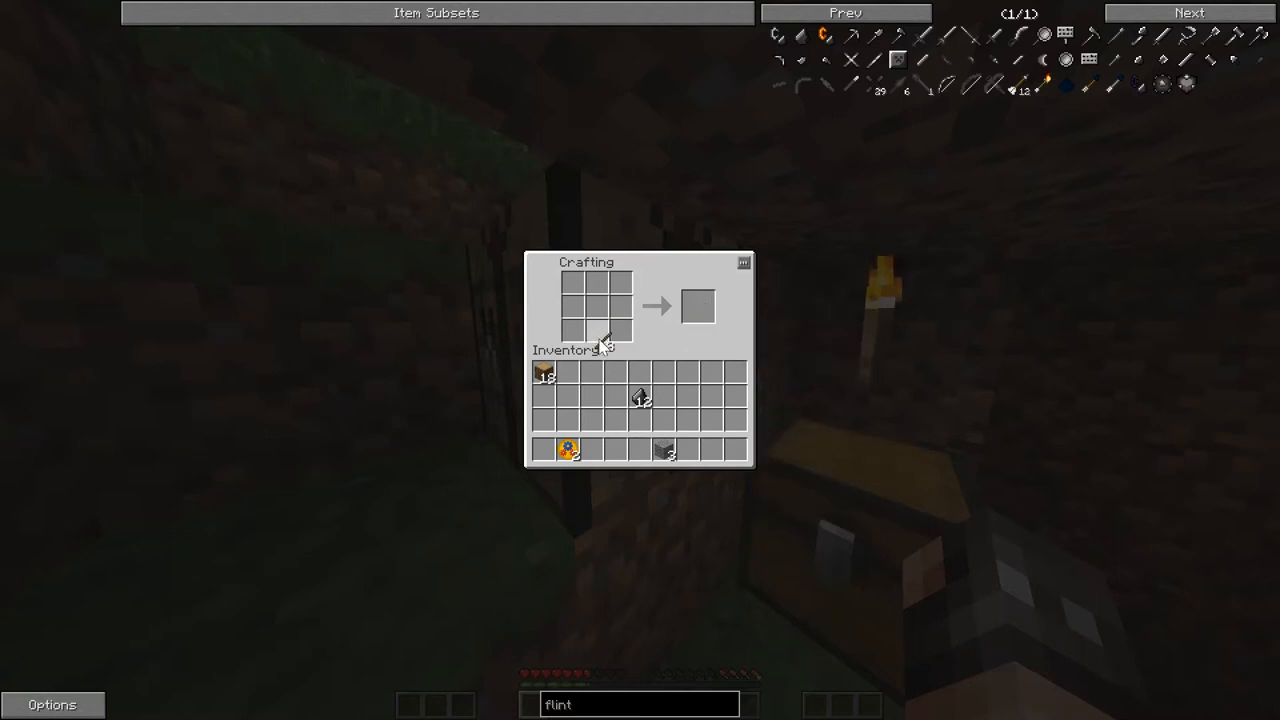
mouse_move(596, 318)
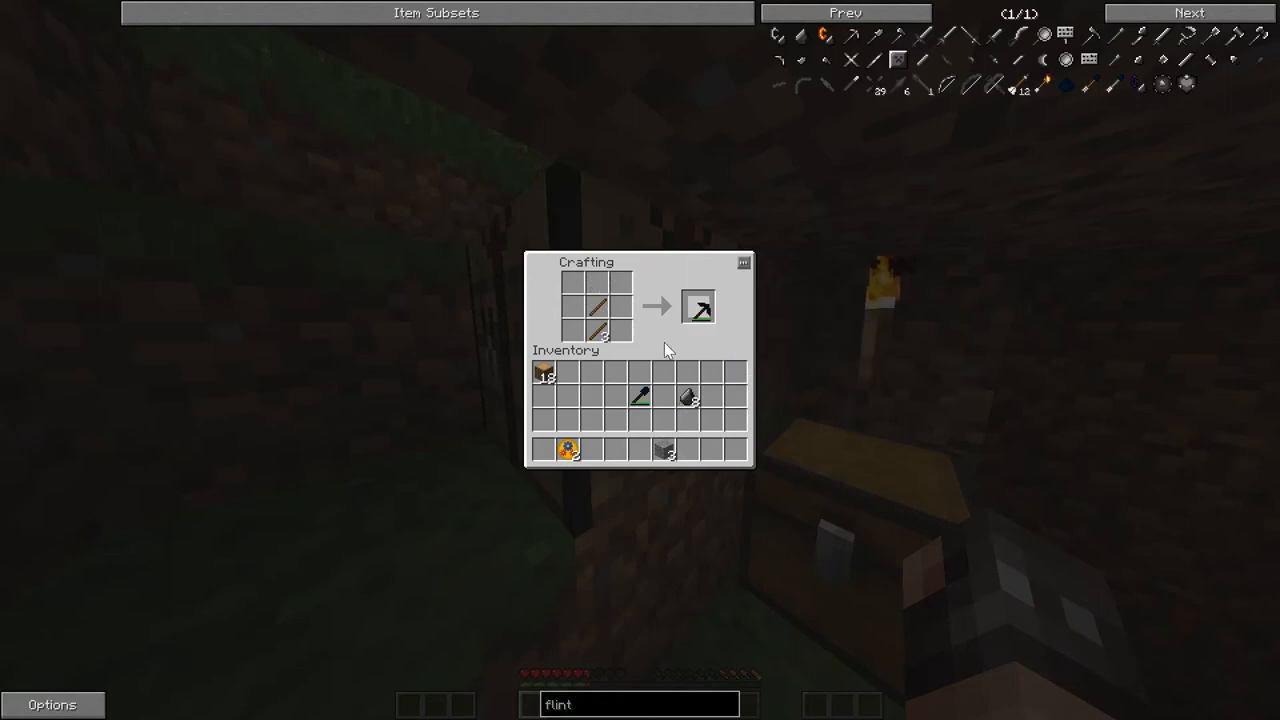
left_click(698, 304)
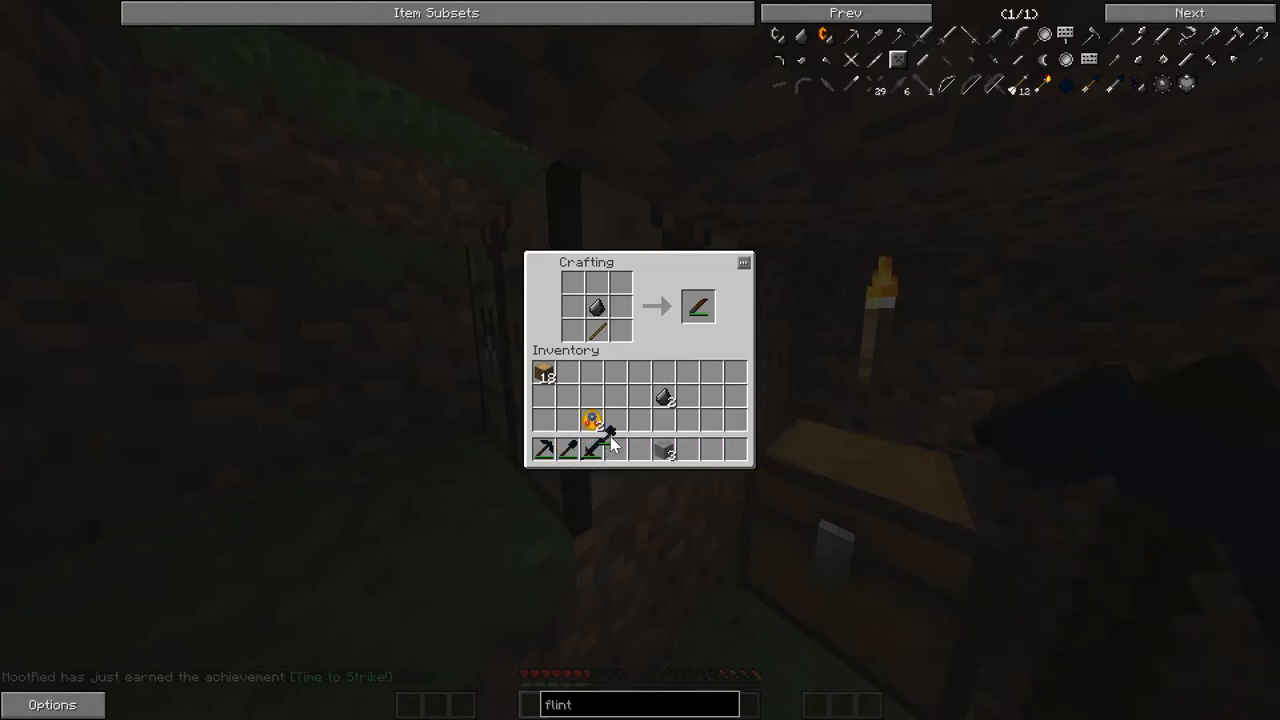
left_click(698, 306)
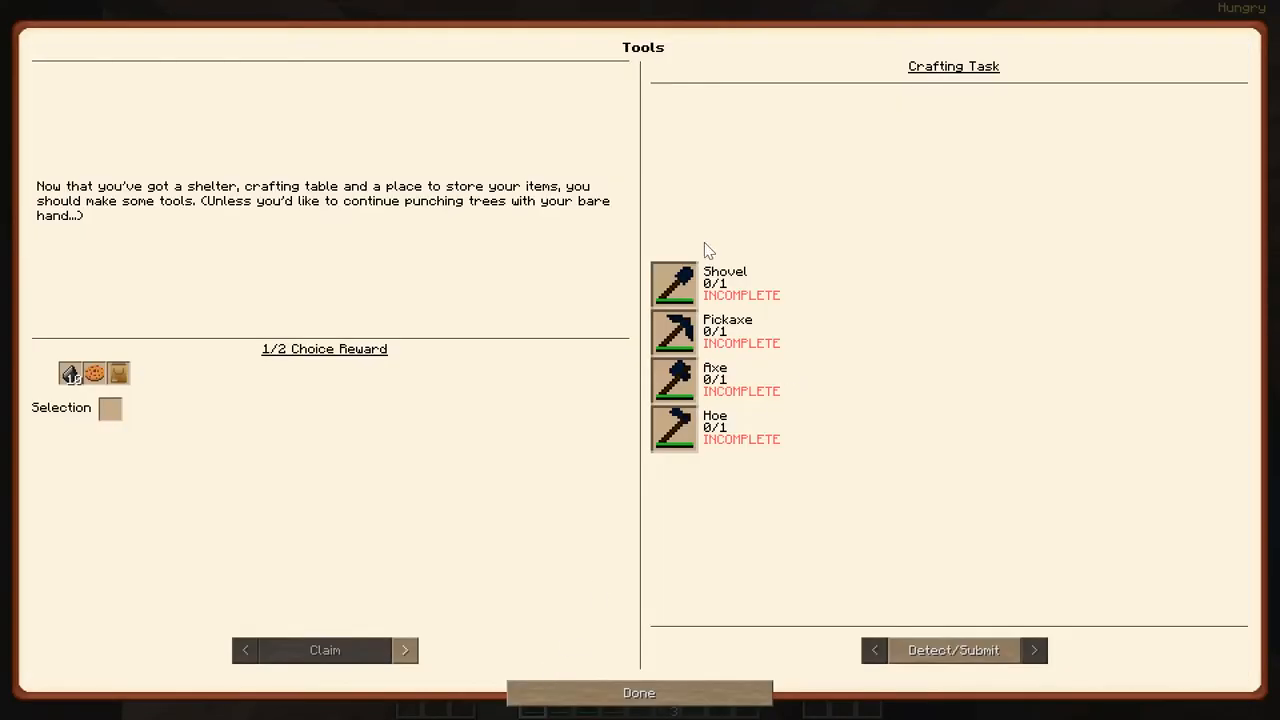
mouse_move(676, 428)
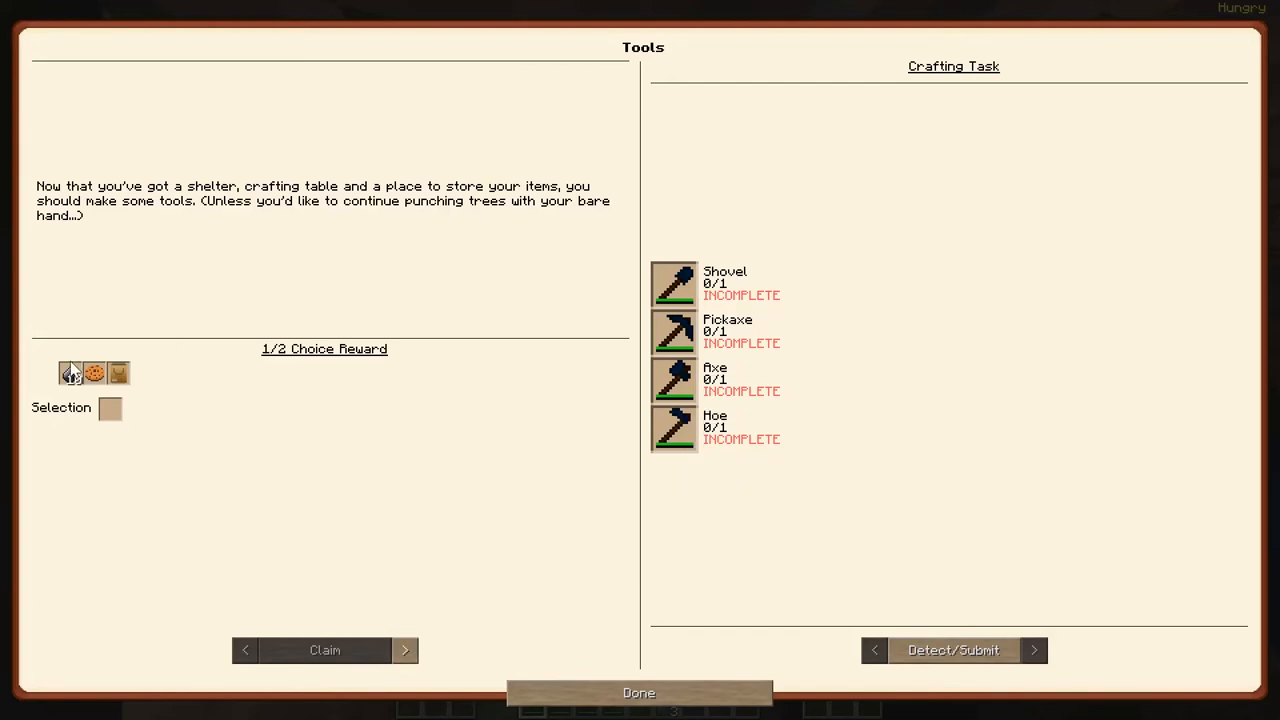
Step: Leave the Tools quest for the crafting grid with flint tools in the hotbar
left_click(638, 692)
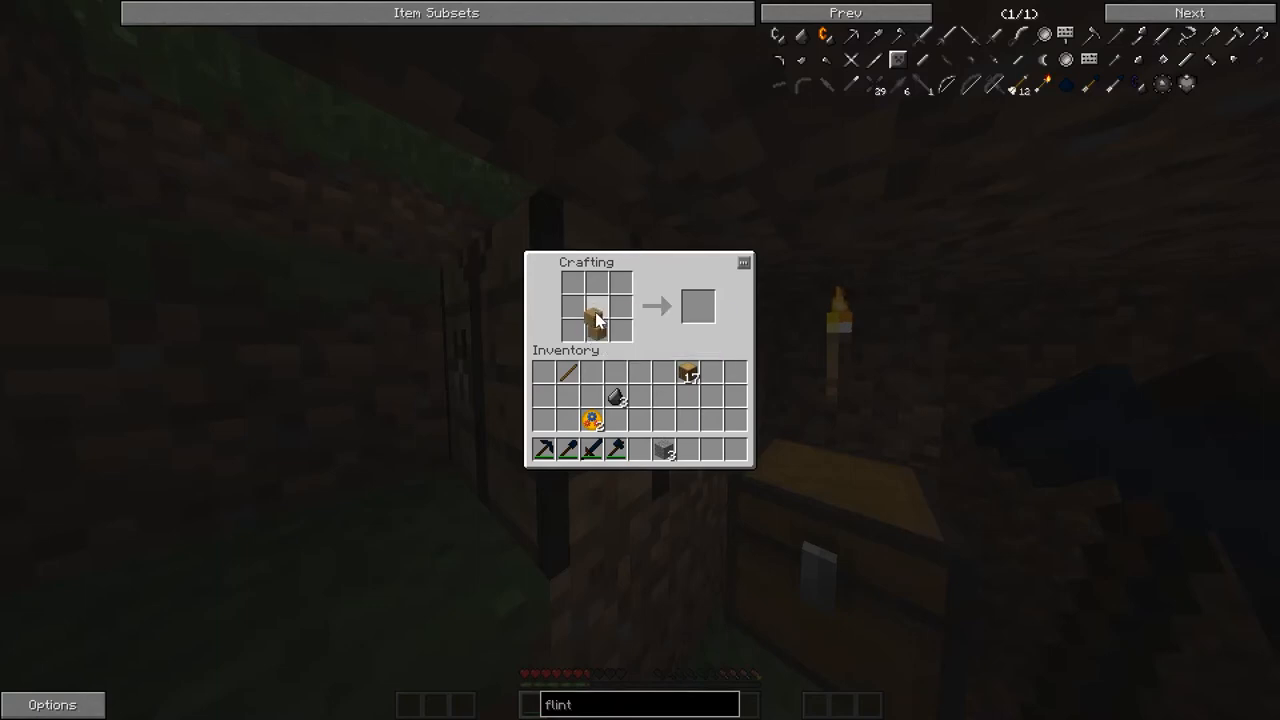
Step: Finish crafting the flint hoe, earning Time to Farm!, and return to the quest book menu
left_click(584, 324)
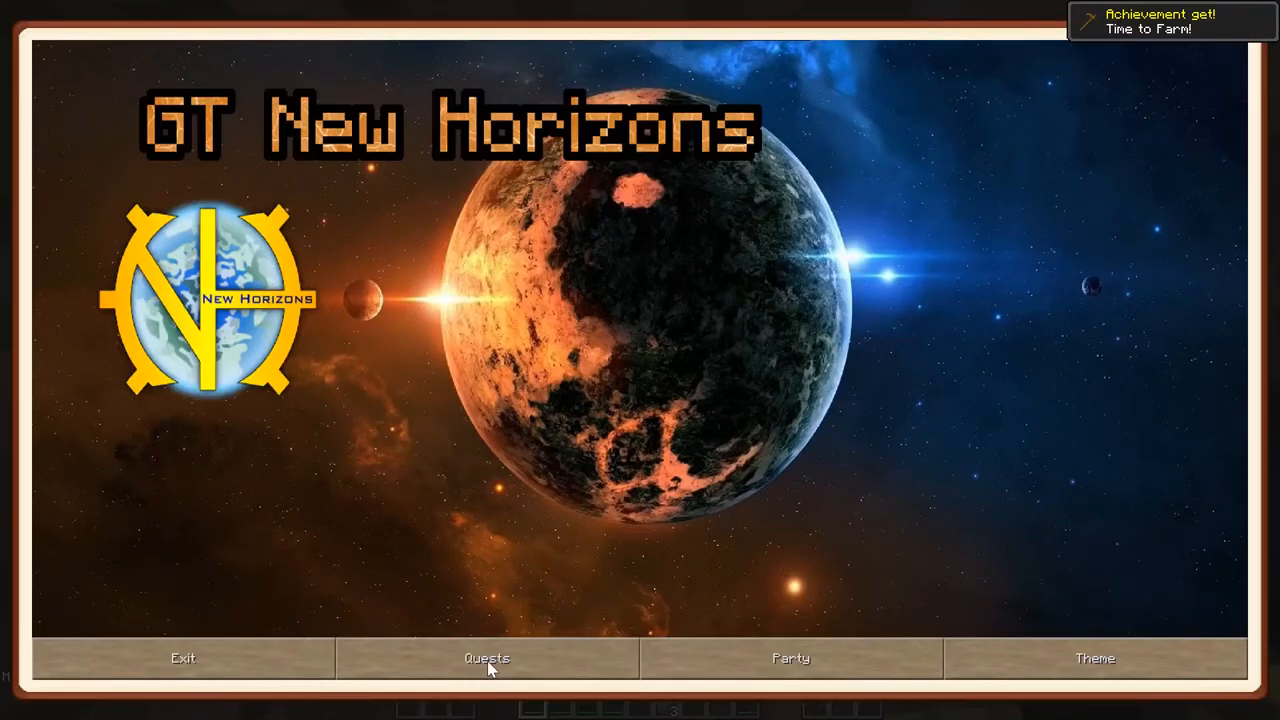
Step: Claim flint as the Tools quest reward, review the sword quest and close the quest book
left_click(488, 658)
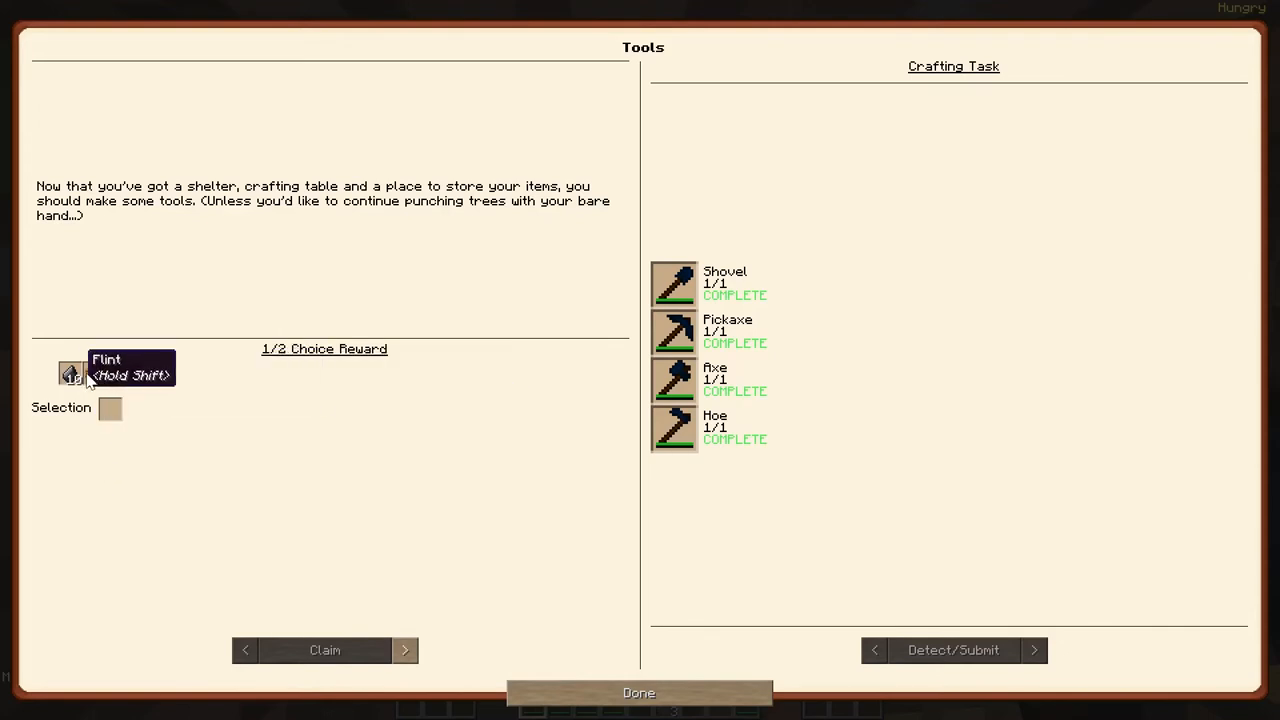
left_click(404, 650)
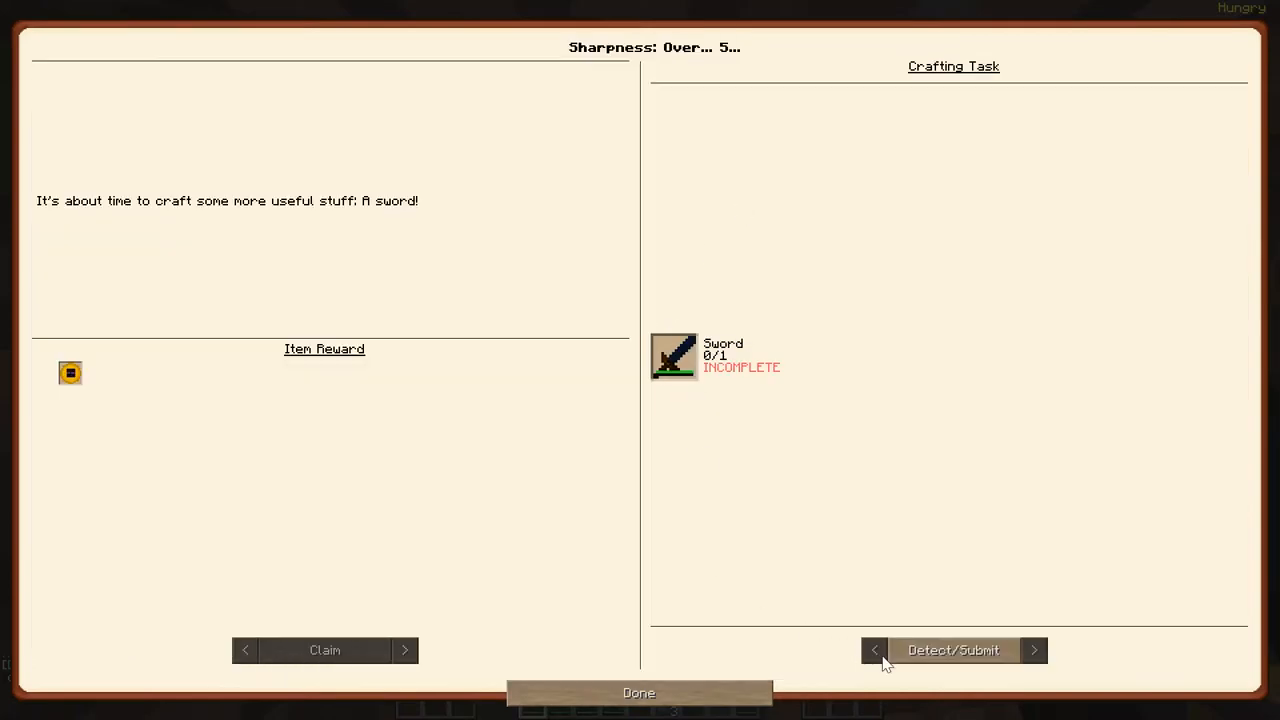
mouse_move(792, 392)
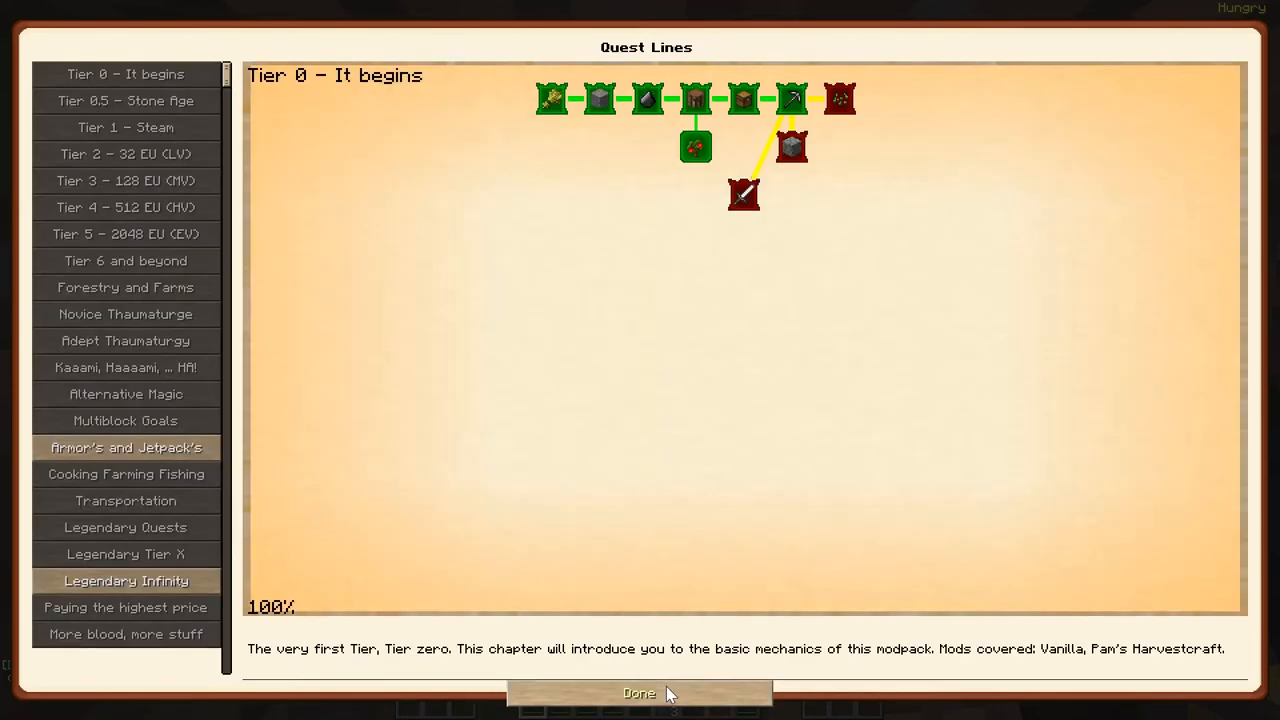
left_click(640, 692)
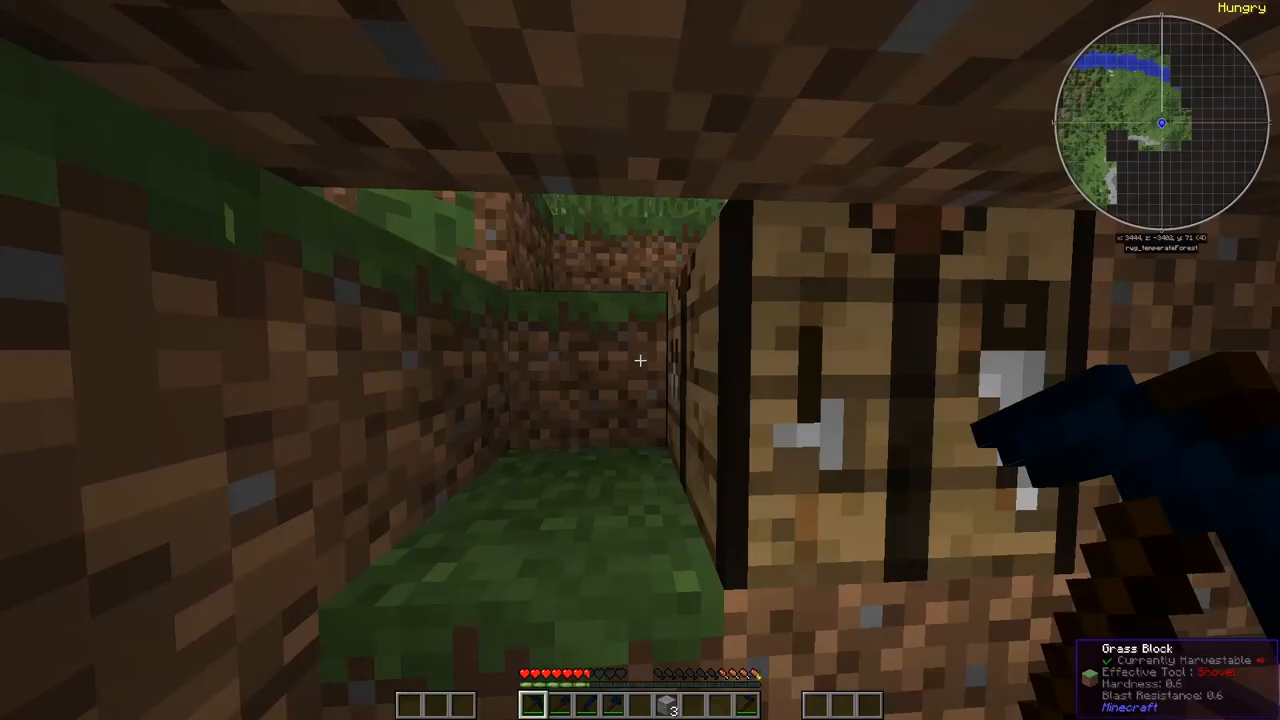
Step: Bring up the inventory crafting grid to make the flint sword
key("e")
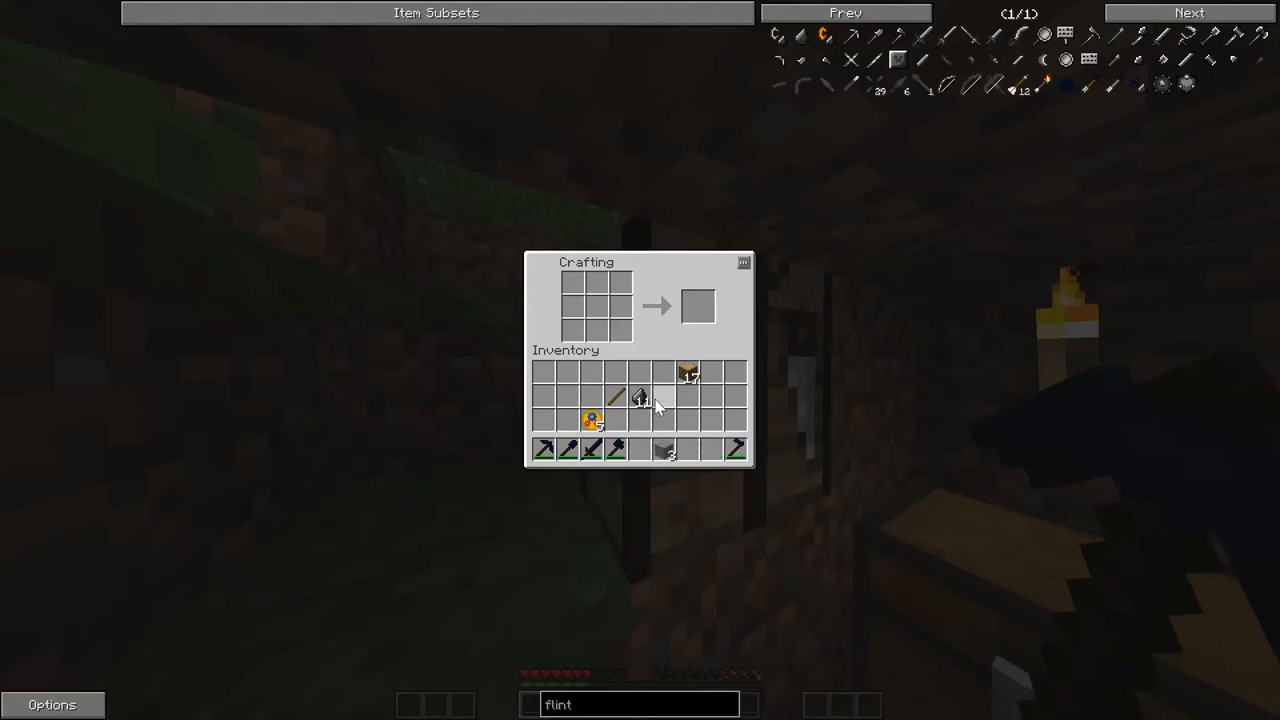
mouse_move(640, 396)
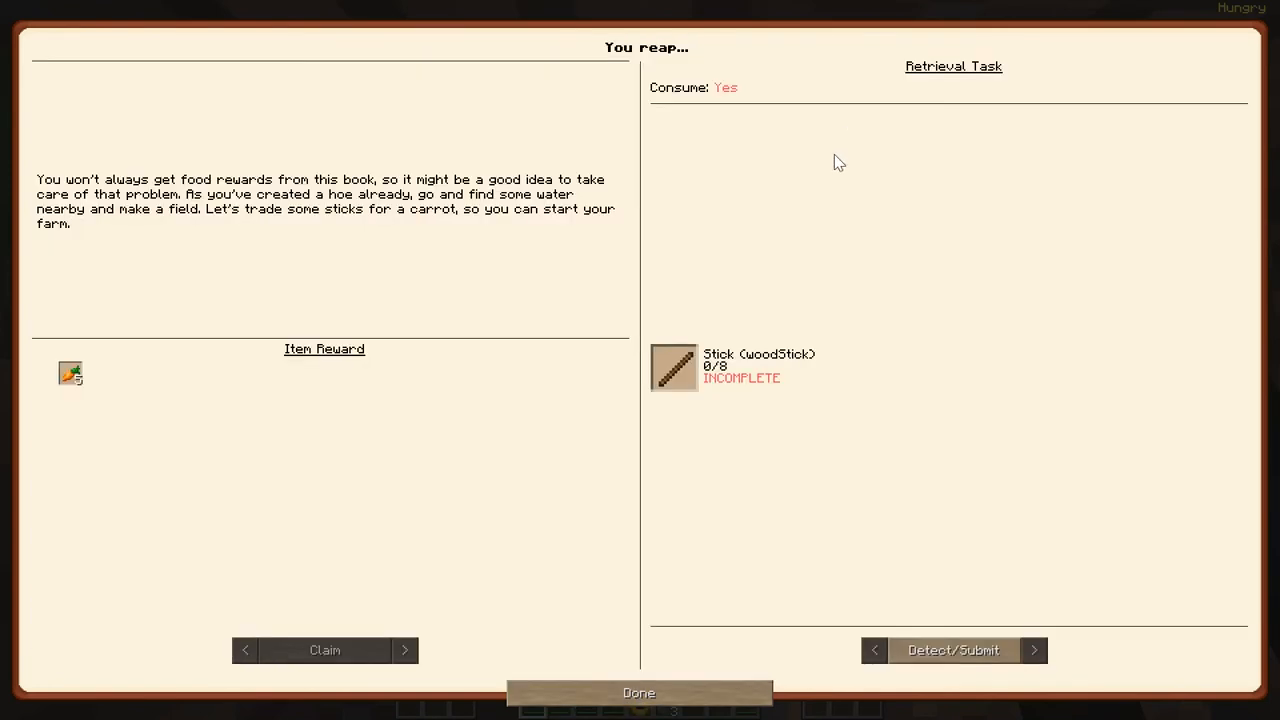
mouse_move(828, 584)
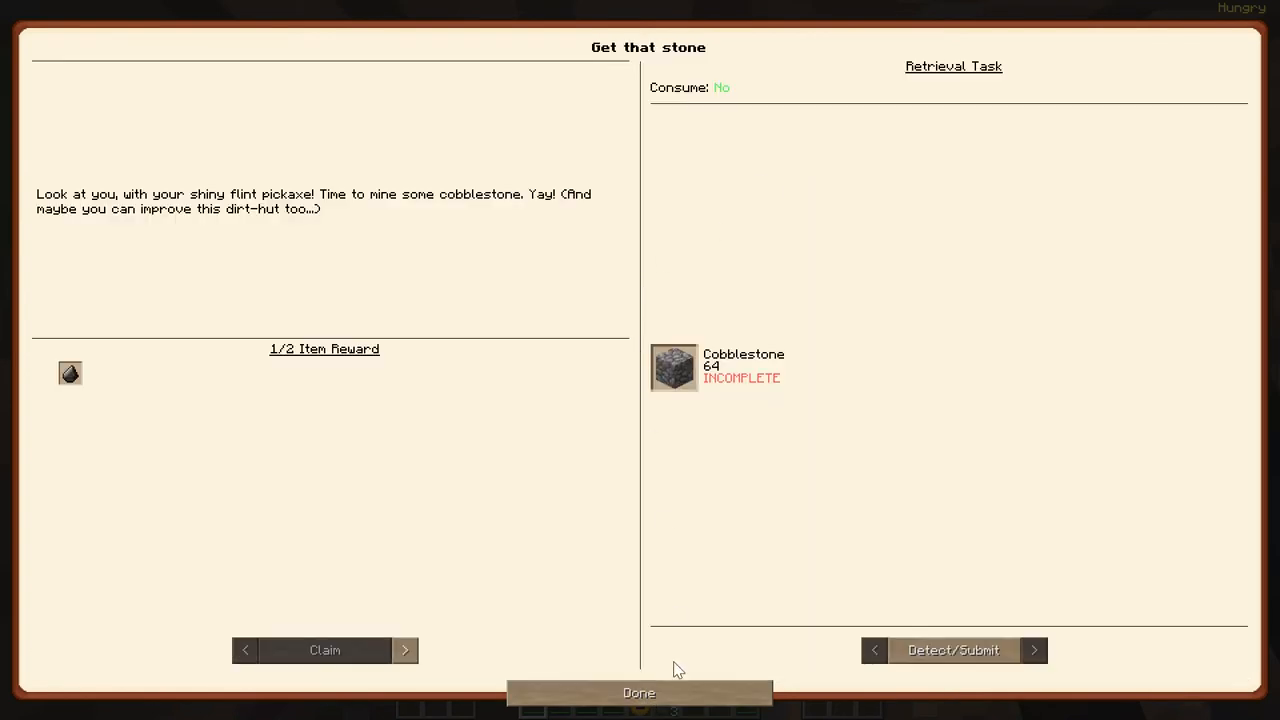
Step: Close the quest book after reading the Get that stone 64-cobblestone quest
left_click(640, 692)
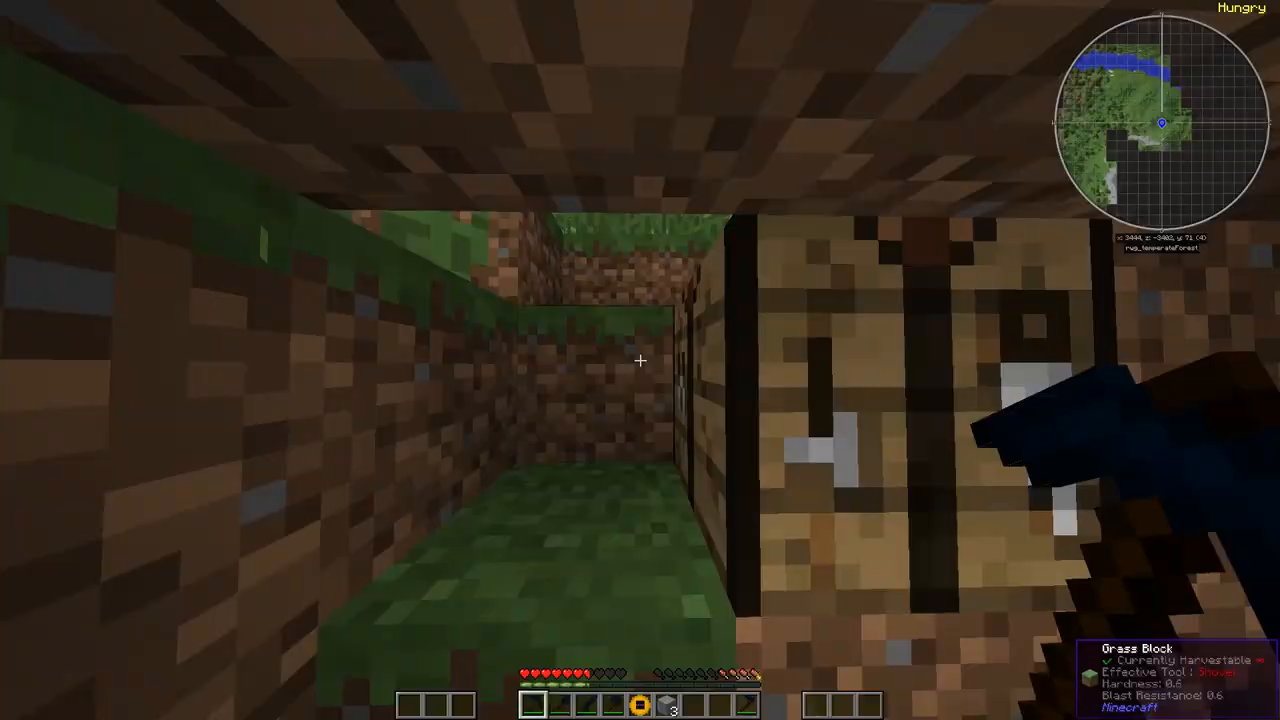
mouse_move(670, 398)
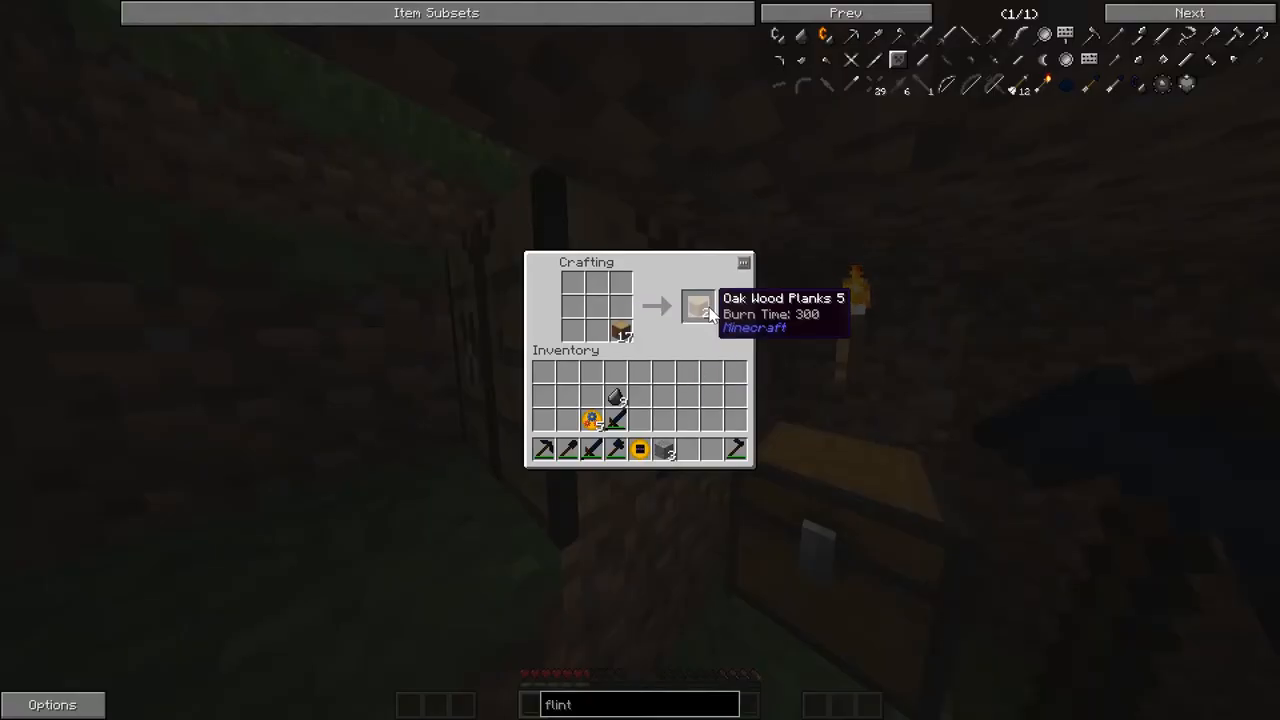
mouse_move(604, 330)
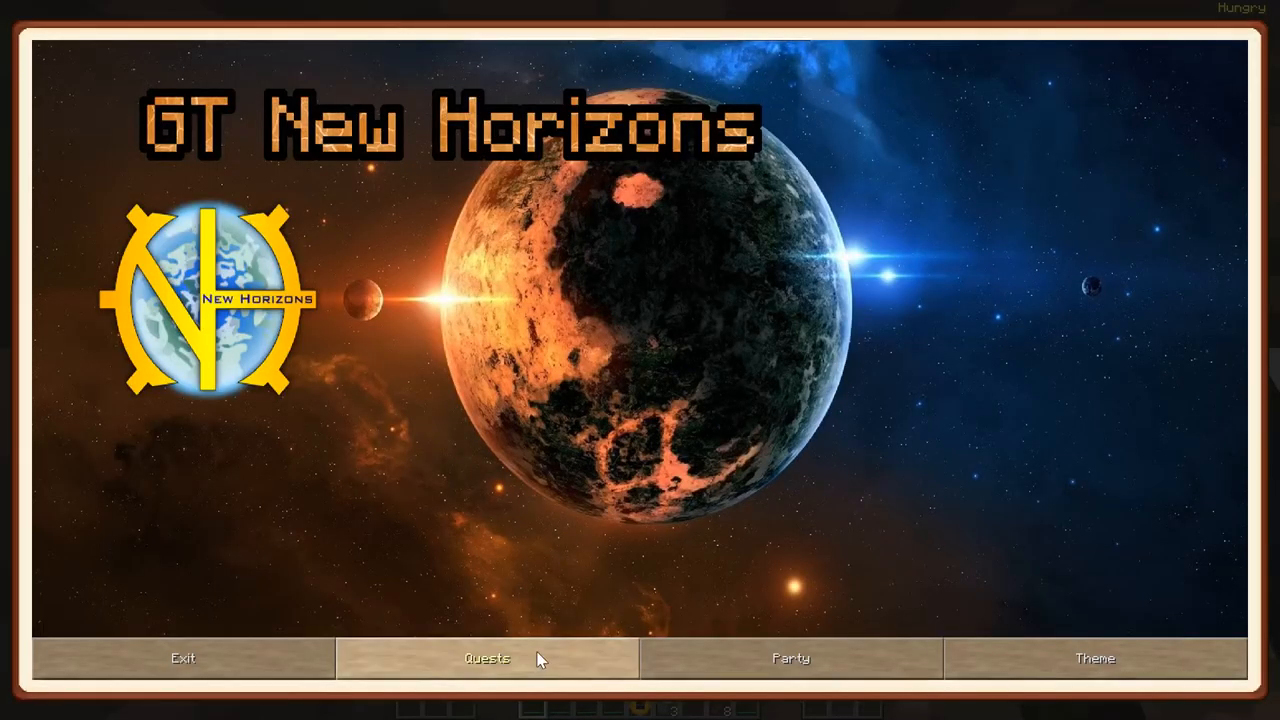
Step: Show the Tier 0 – It begins quest map and check the ...what you sow quest at 0/1
left_click(488, 658)
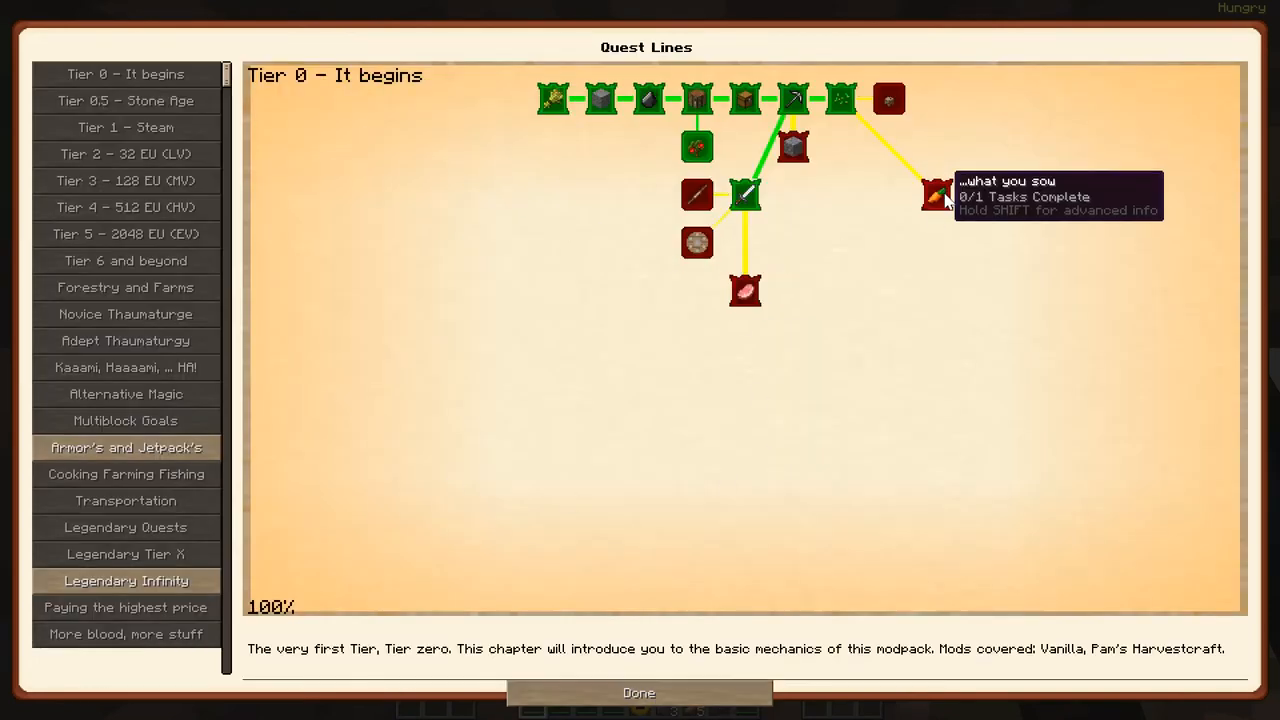
left_click(936, 196)
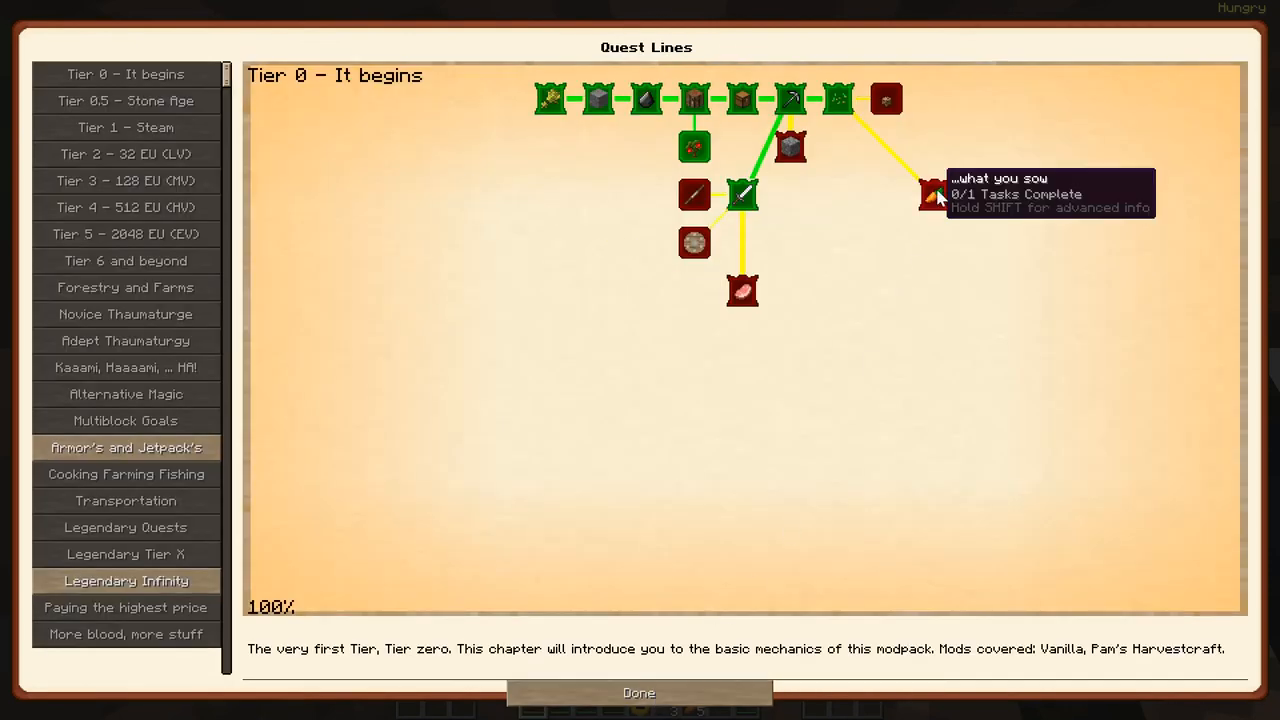
mouse_move(638, 692)
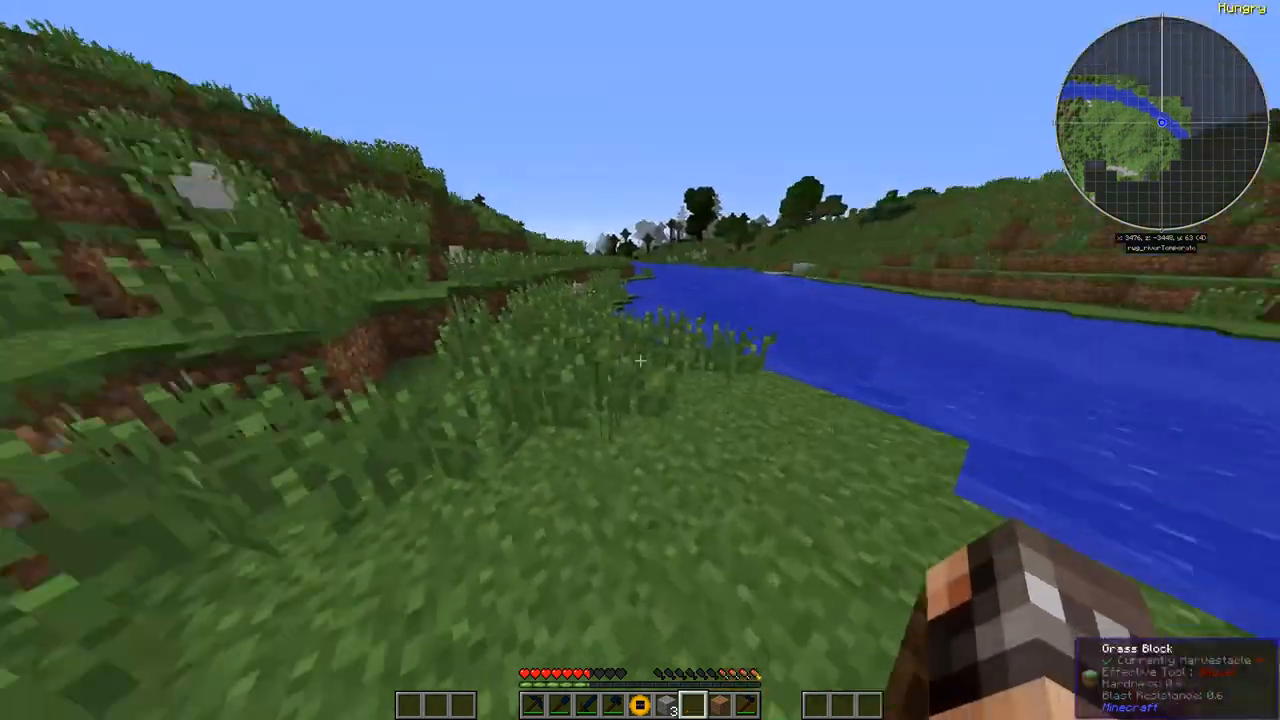
mouse_move(640, 360)
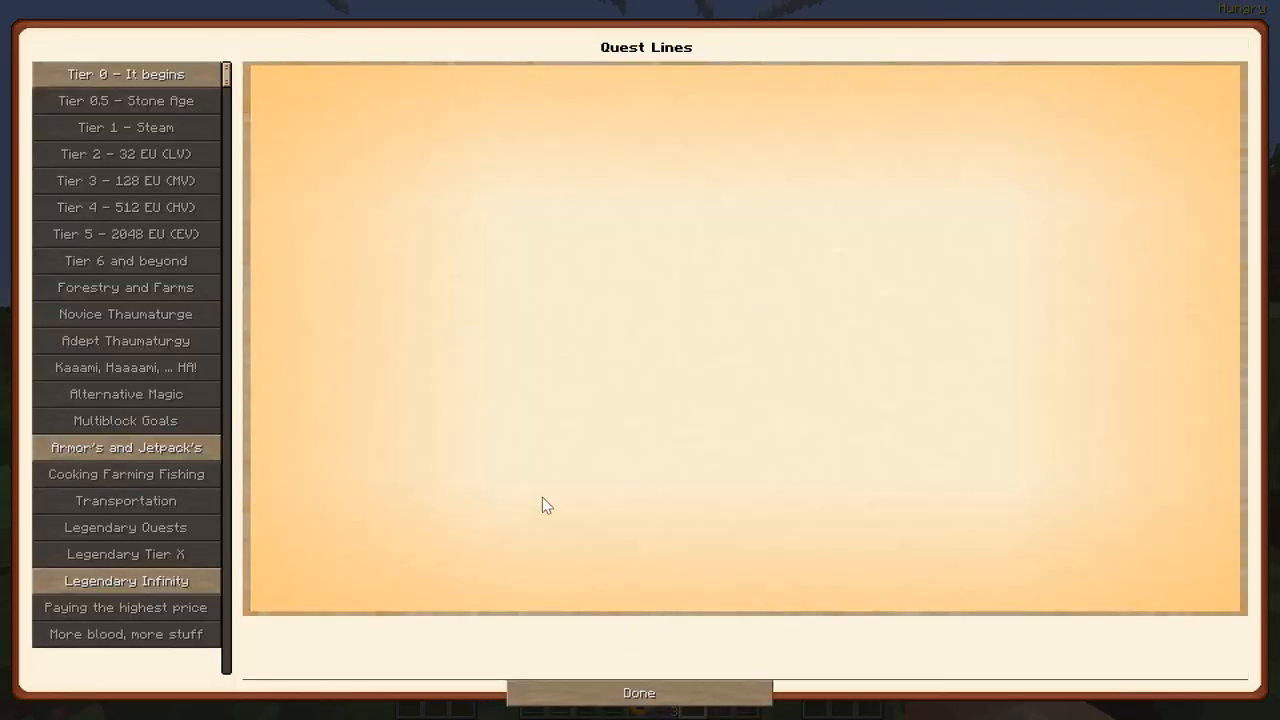
Step: Review the Rest in pieces five-pig quest and return to the Tier 0 map
left_click(124, 72)
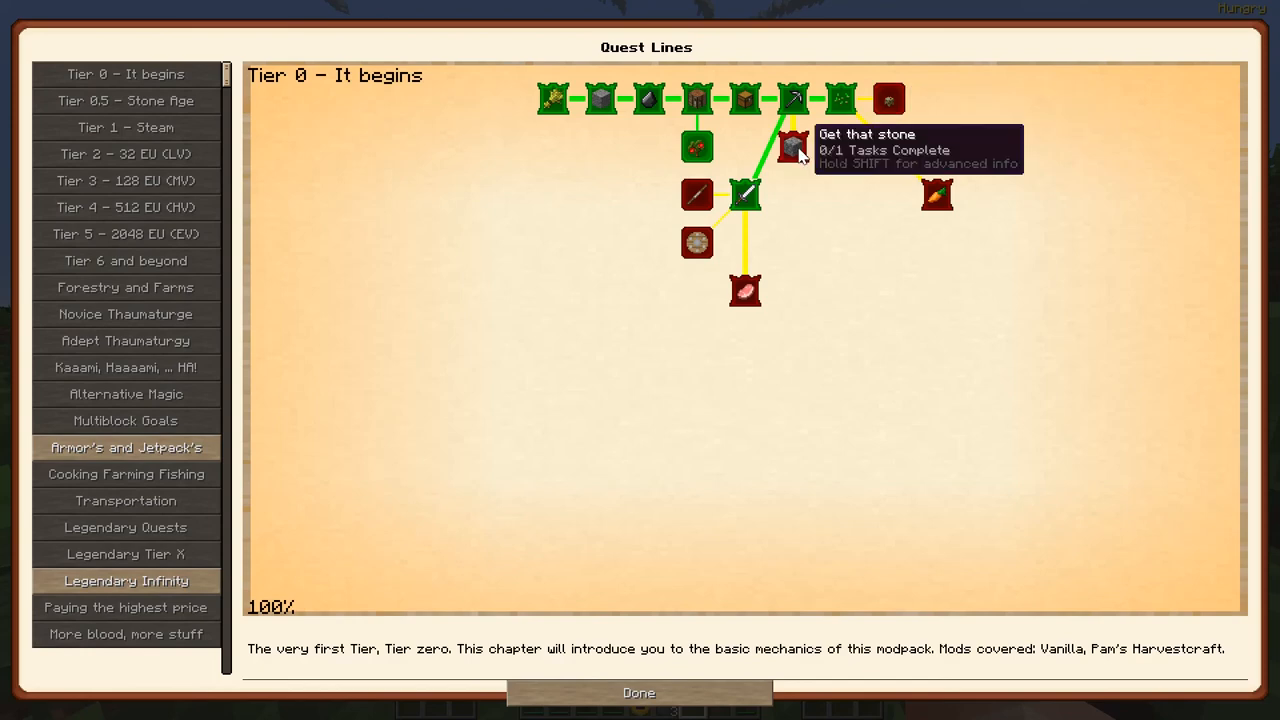
mouse_move(790, 212)
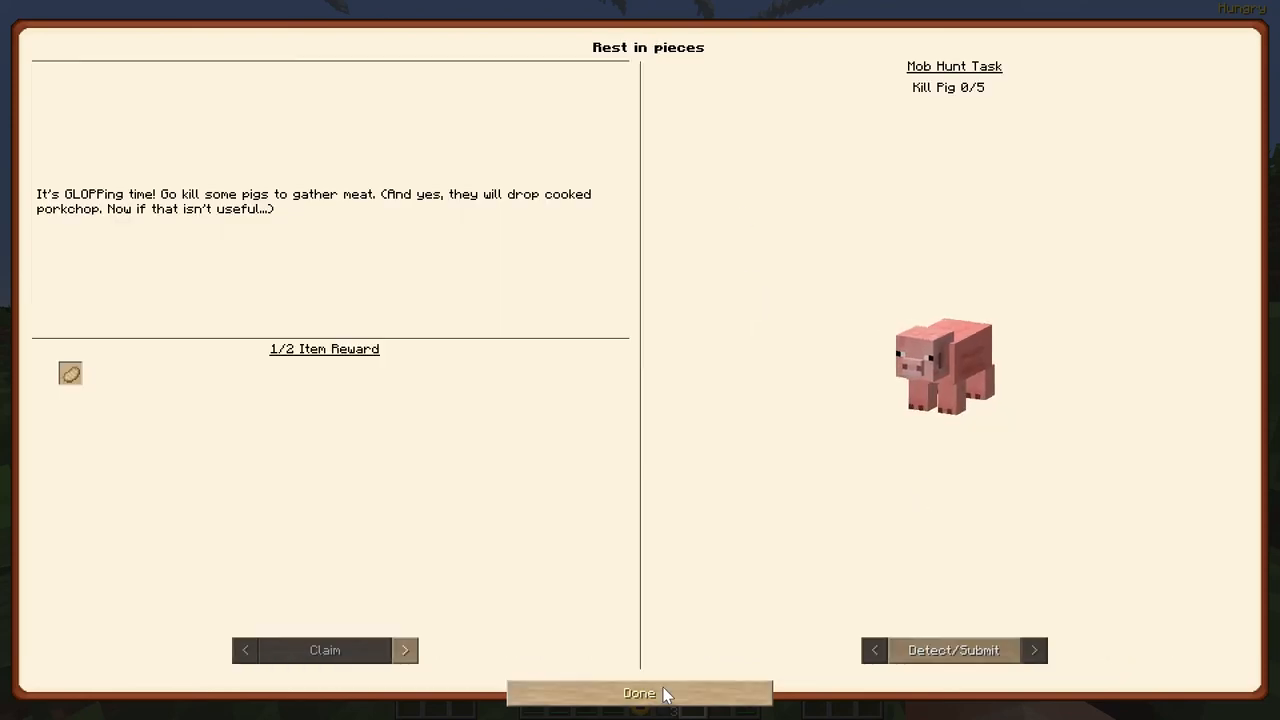
left_click(640, 692)
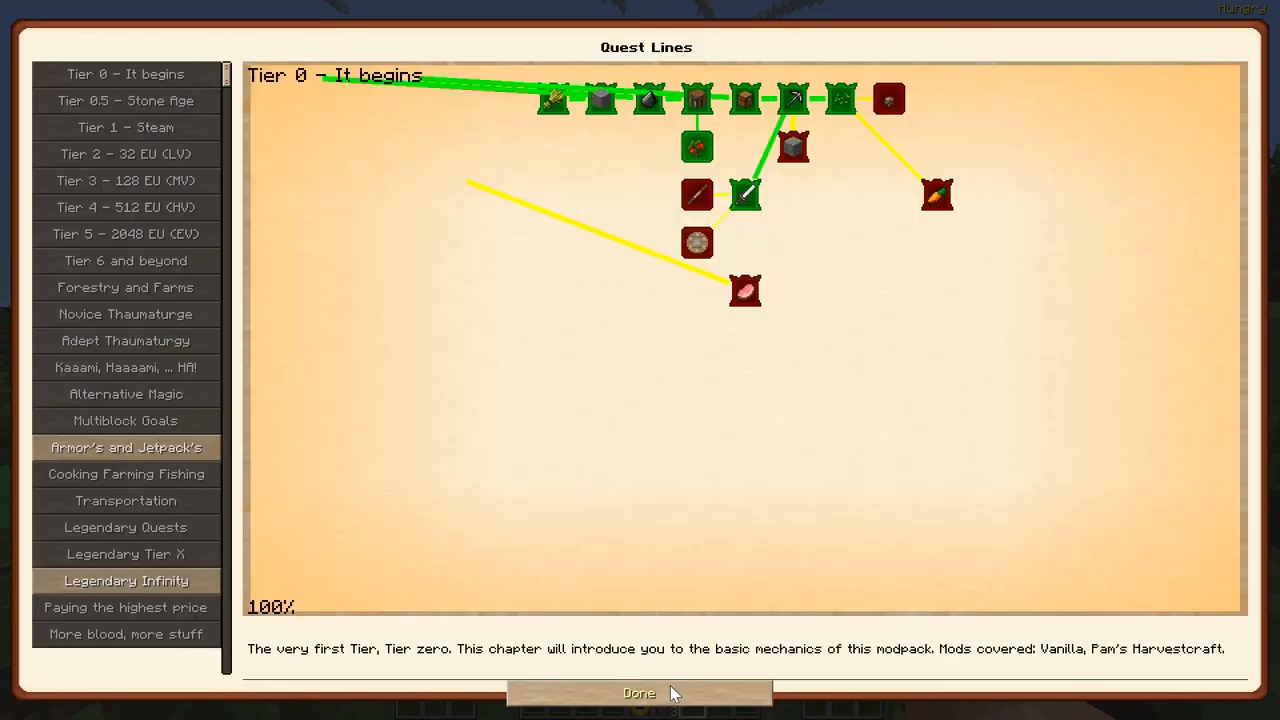